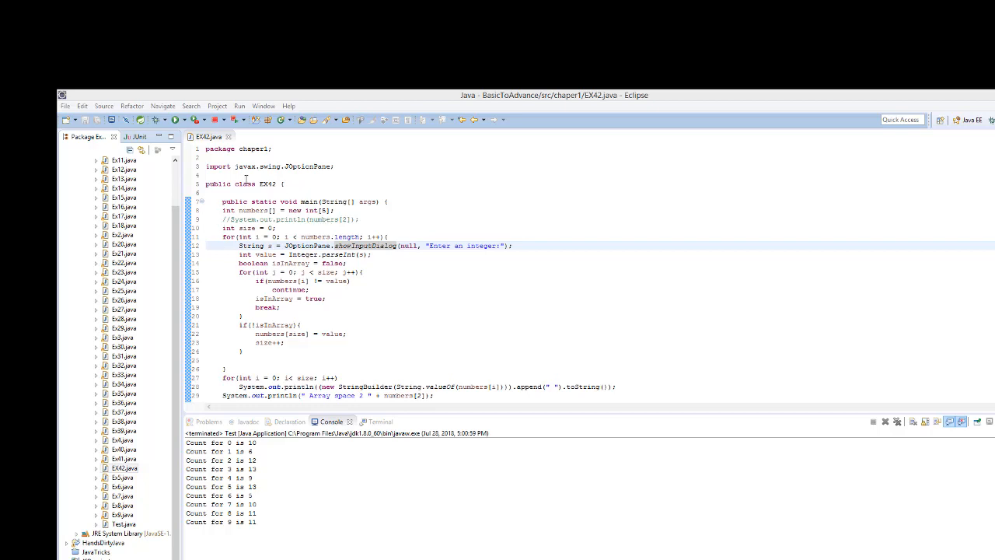
pyautogui.moveTo(294, 187)
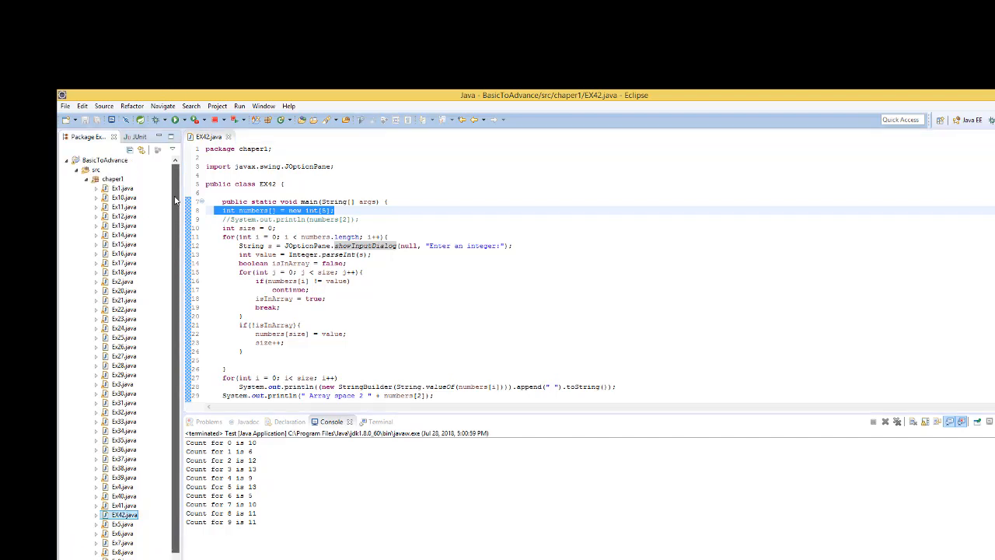
# Create class Ex43 in the chaper1 package with a public static void main stub
pyautogui.rightClick(112, 179)
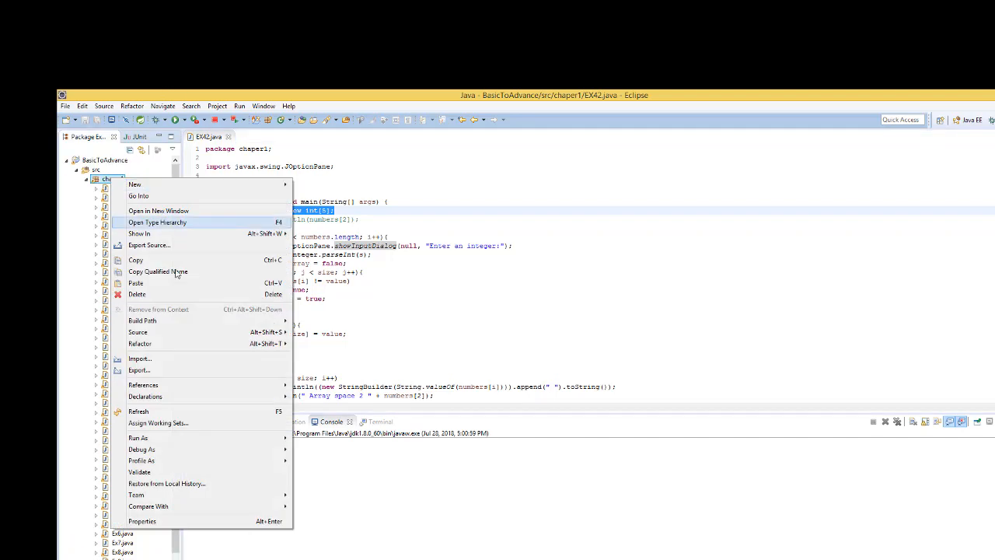
pyautogui.moveTo(159, 212)
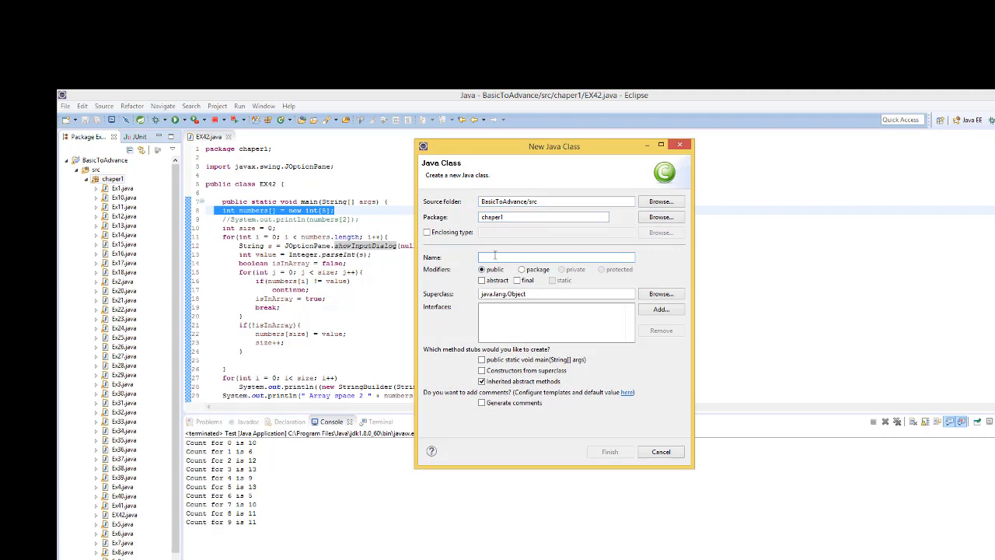
pyautogui.write('Ex43')
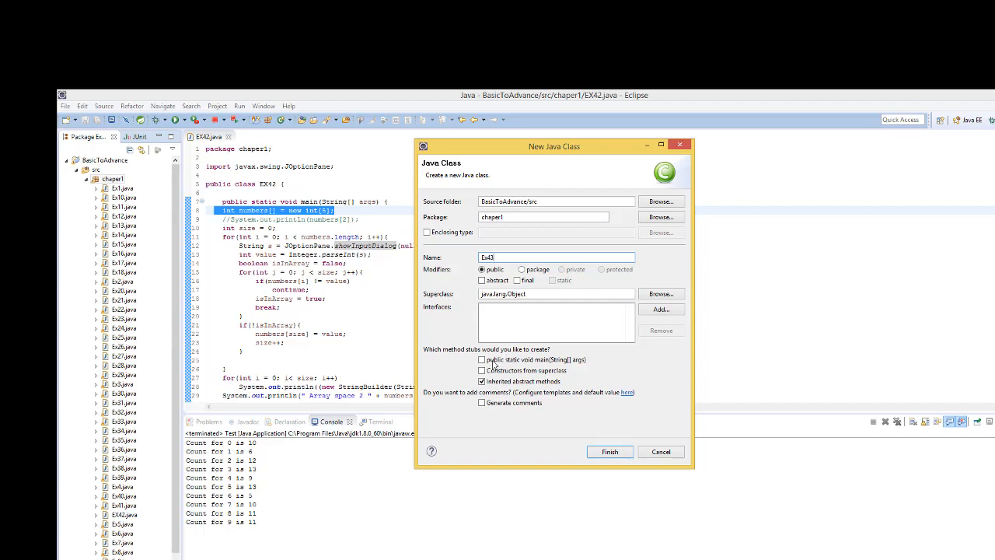
pyautogui.click(482, 360)
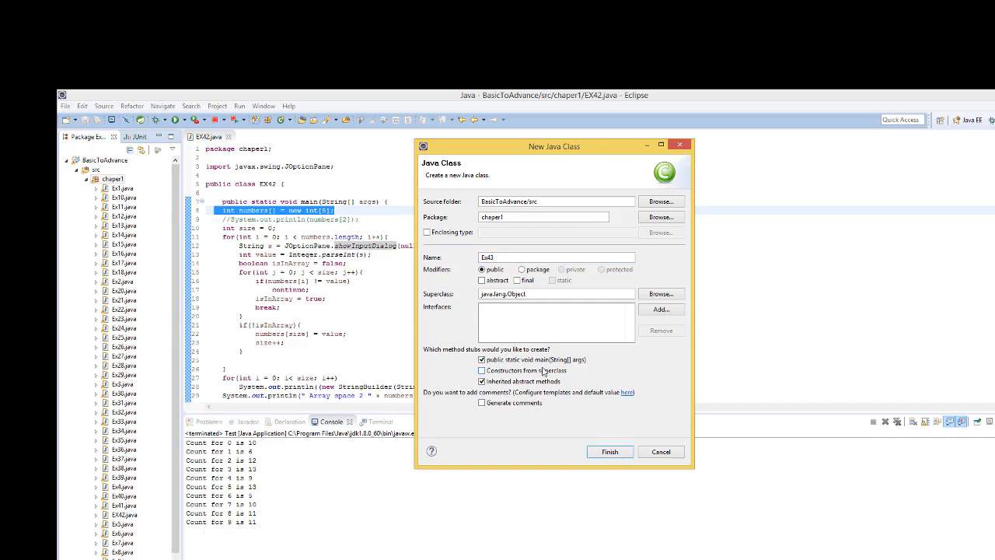
pyautogui.click(482, 381)
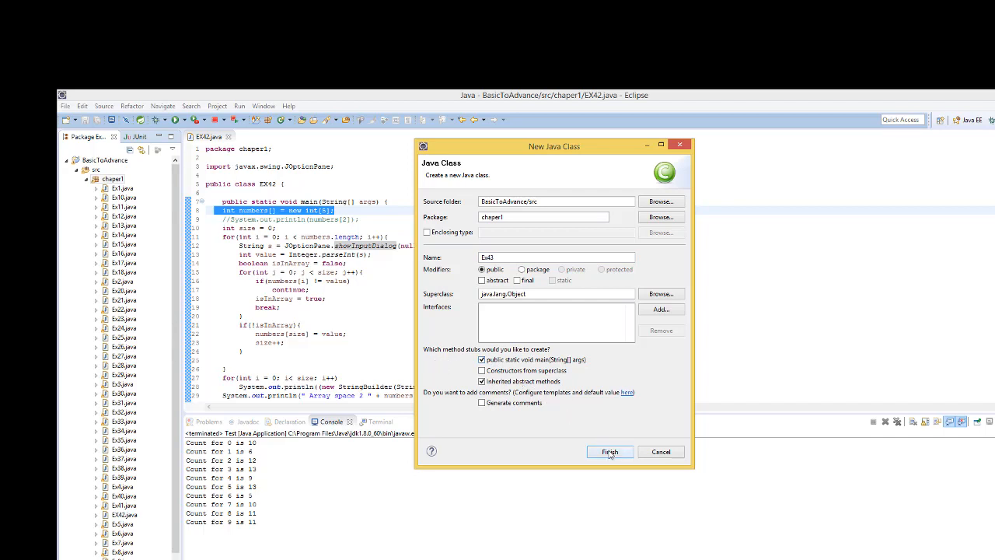
pyautogui.click(610, 451)
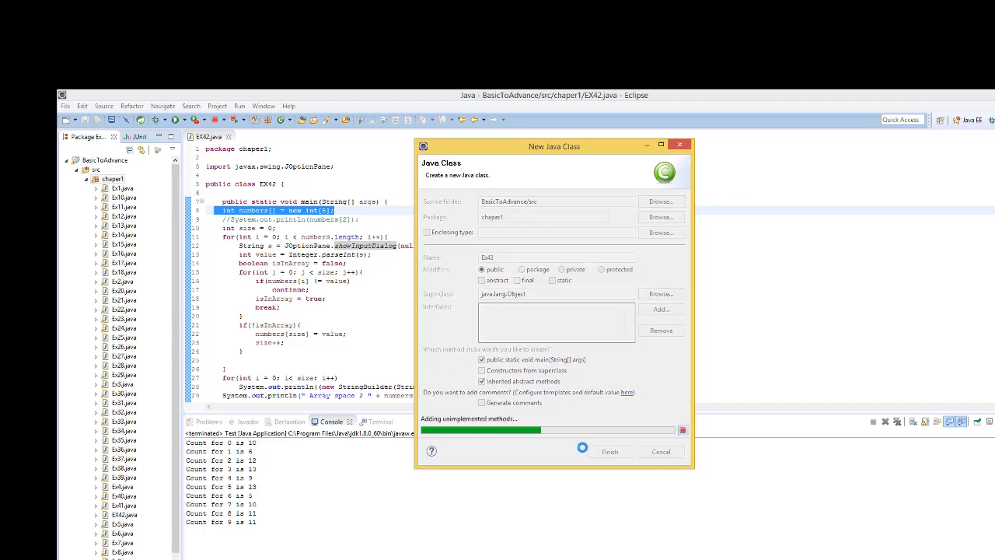
pyautogui.click(609, 451)
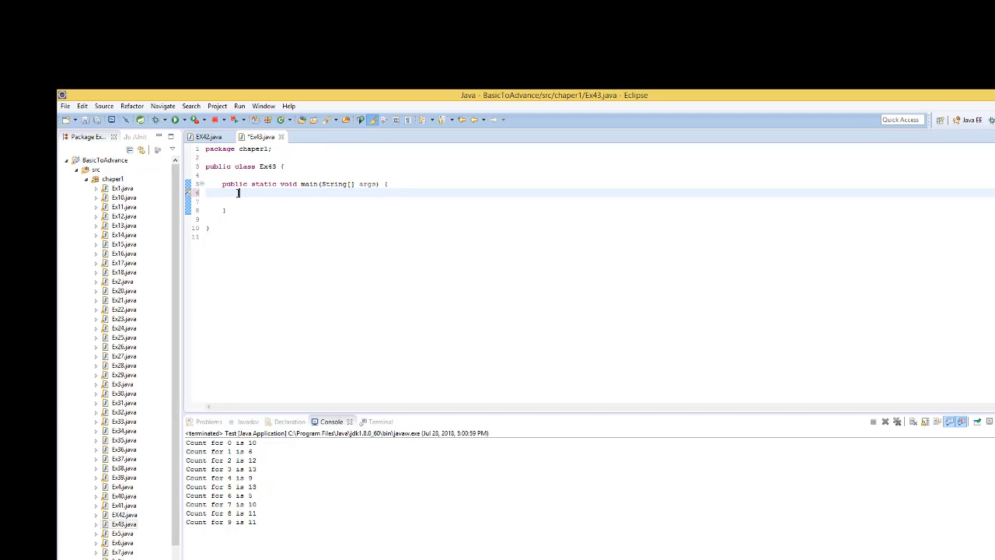
# Declare int counts[] = new int[10]; inside main
pyautogui.write('int counts')
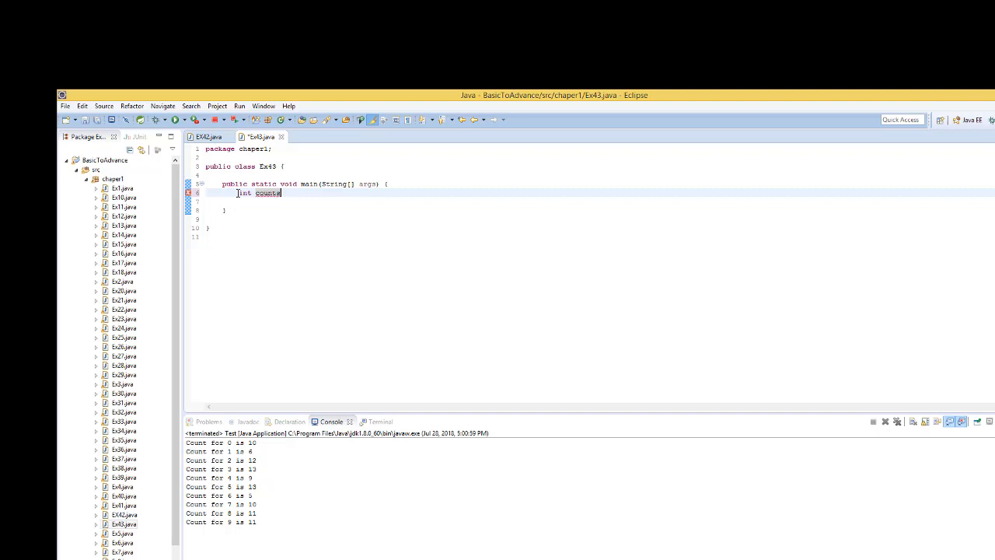
pyautogui.write('[]')
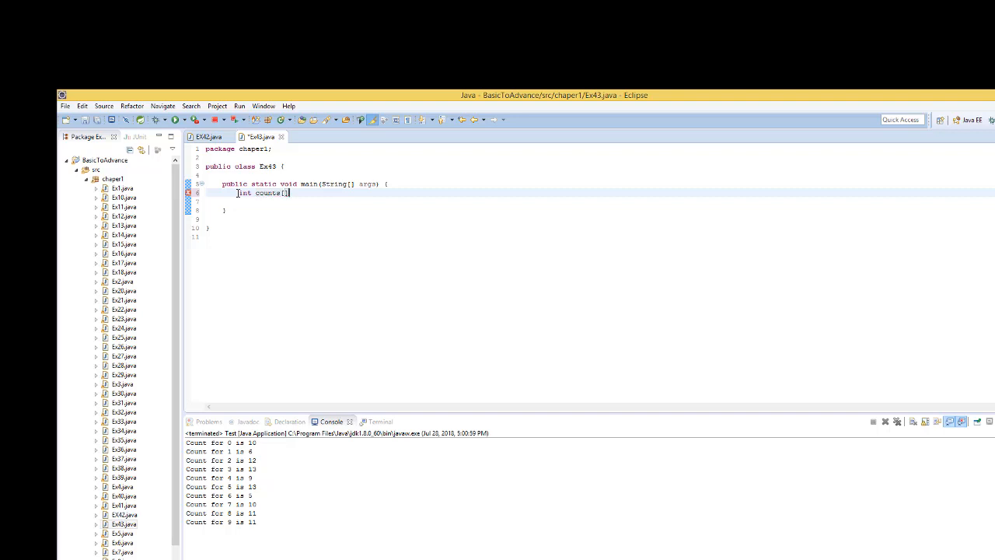
pyautogui.write('= new')
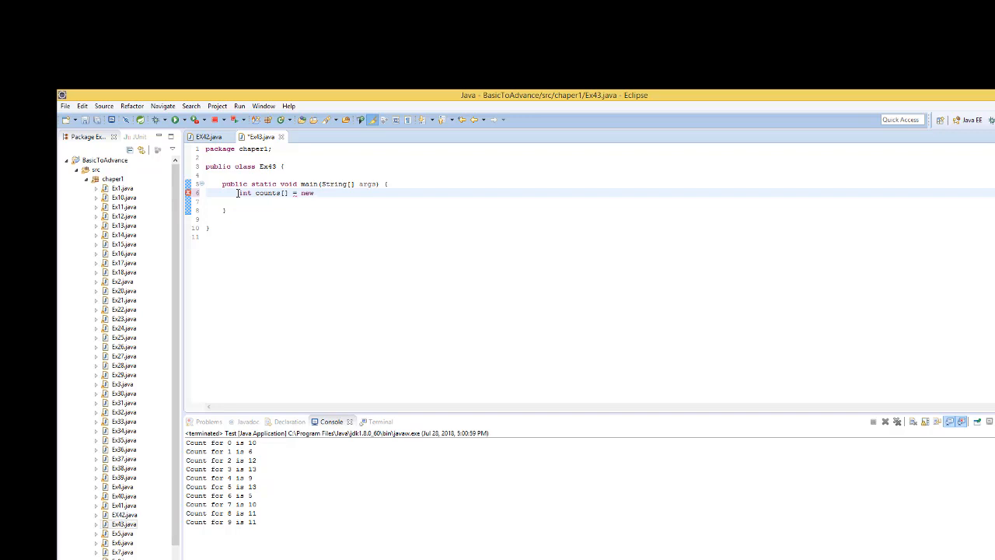
pyautogui.write('int')
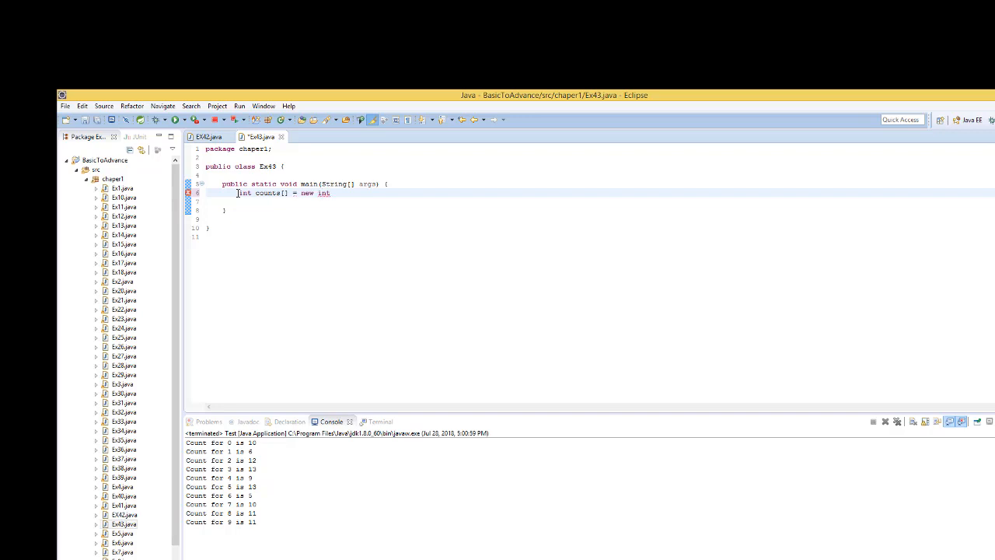
pyautogui.write('[]')
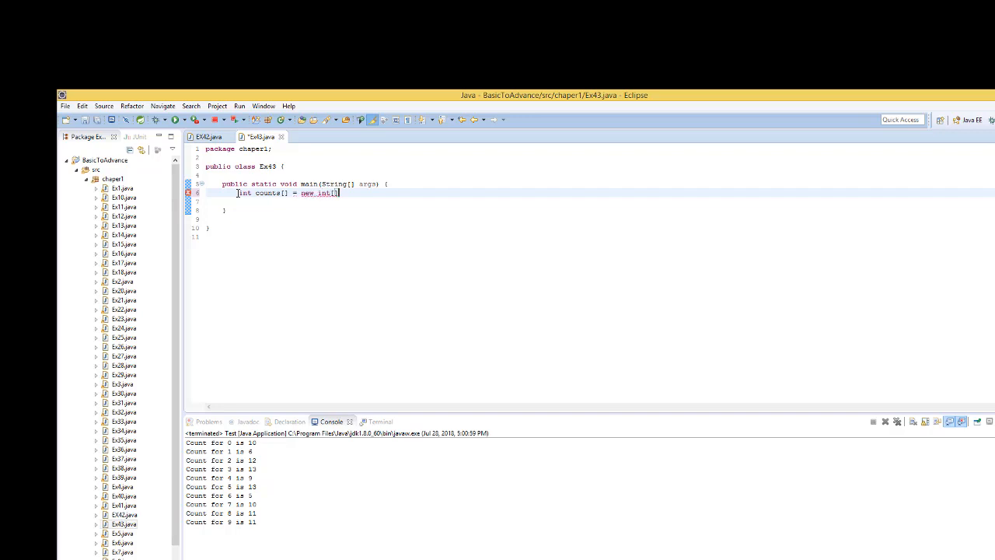
pyautogui.write(';')
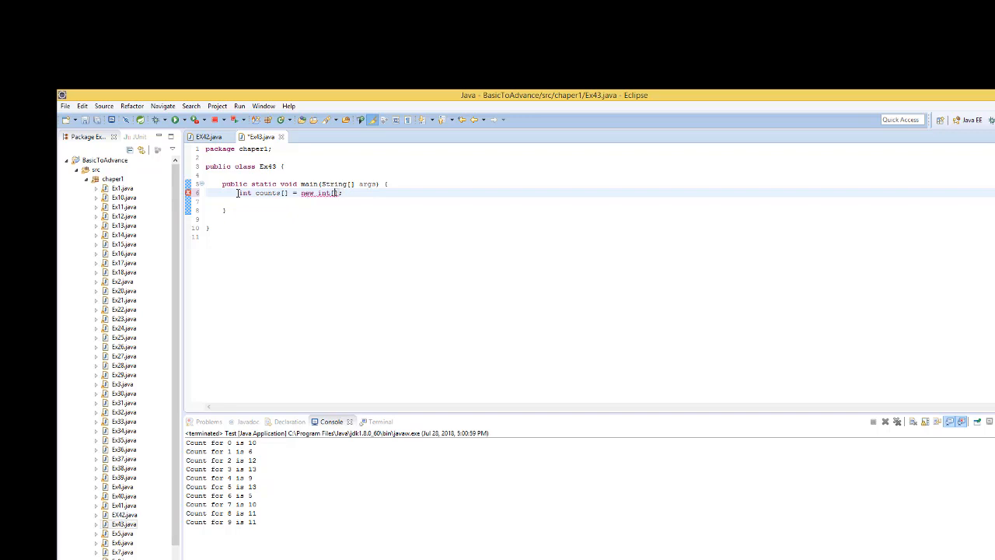
pyautogui.write('10')
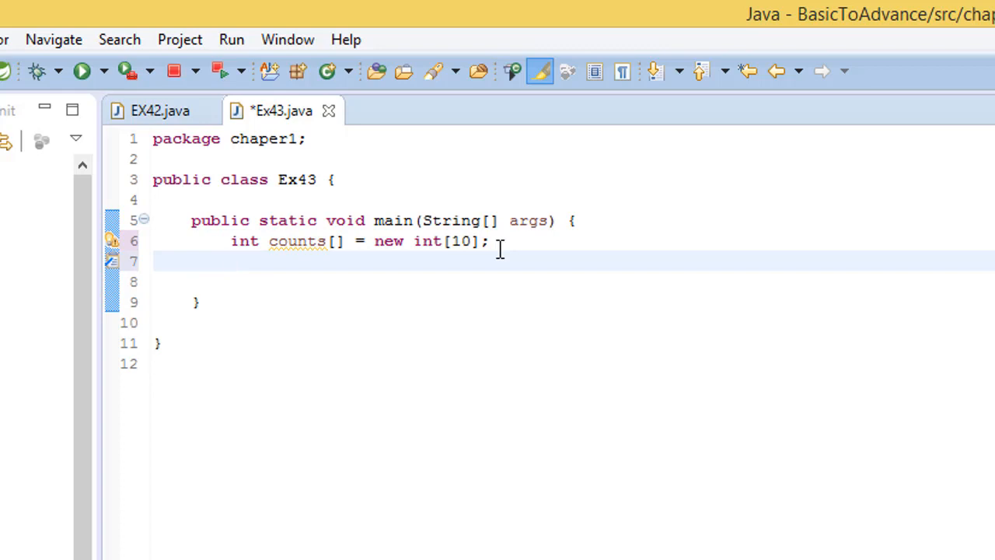
# Write for(int i = 0; i < 100; i++){ below the array declaration
pyautogui.write('for(i')
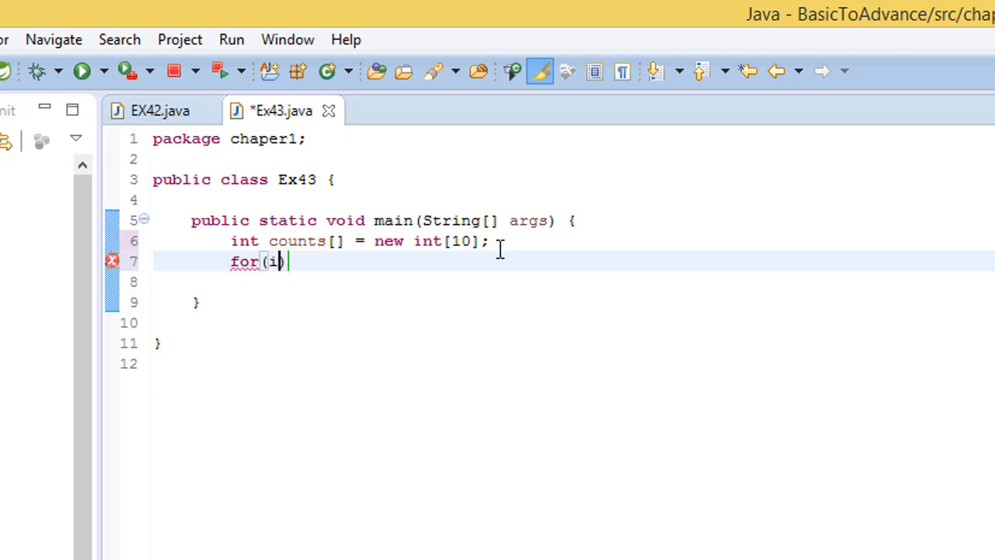
pyautogui.write('nt')
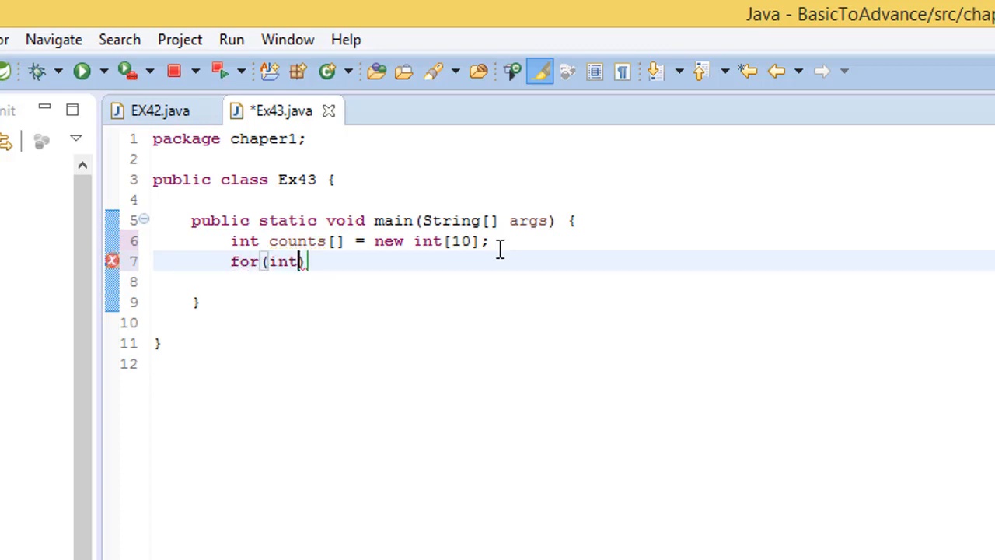
pyautogui.write('i')
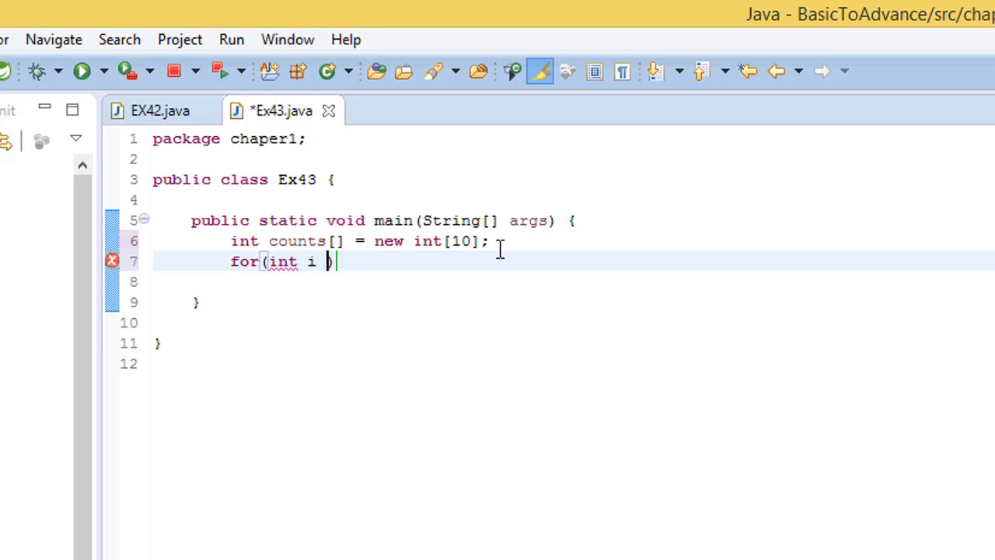
pyautogui.write('= 0;')
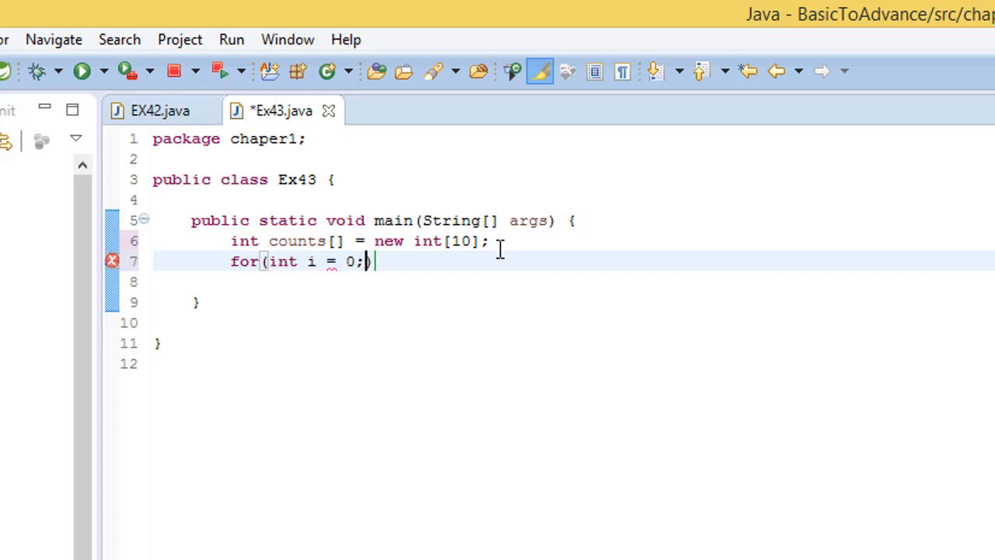
pyautogui.write('i')
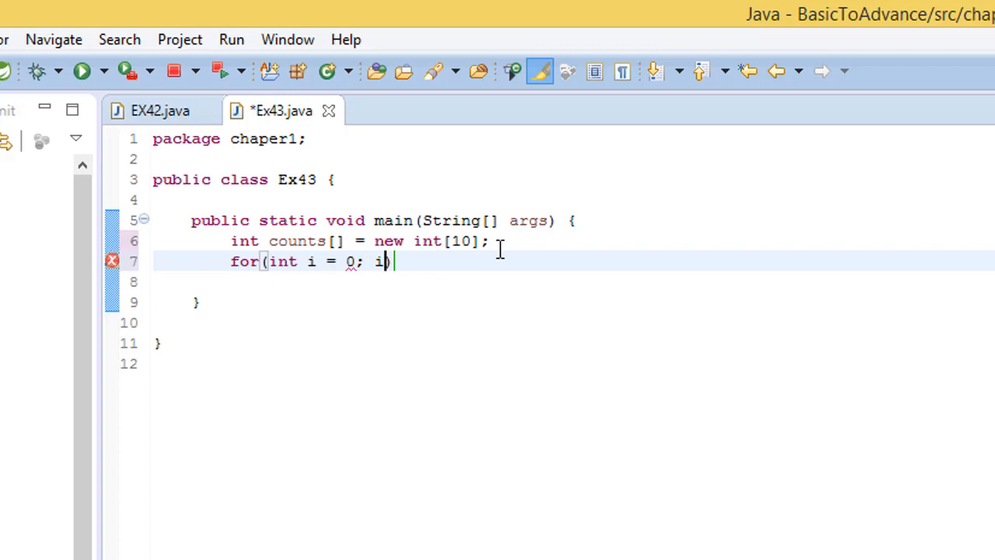
pyautogui.write('< 100')
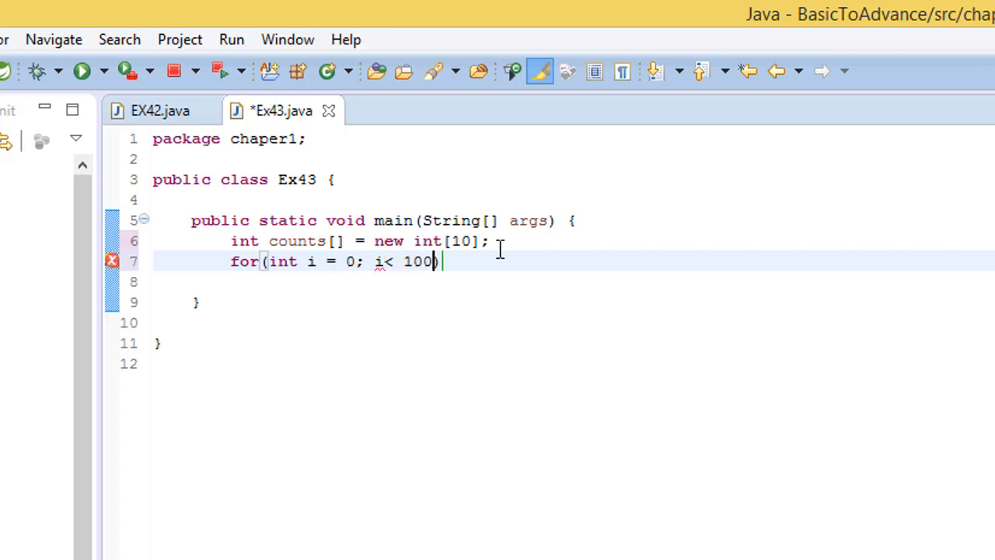
pyautogui.write(';')
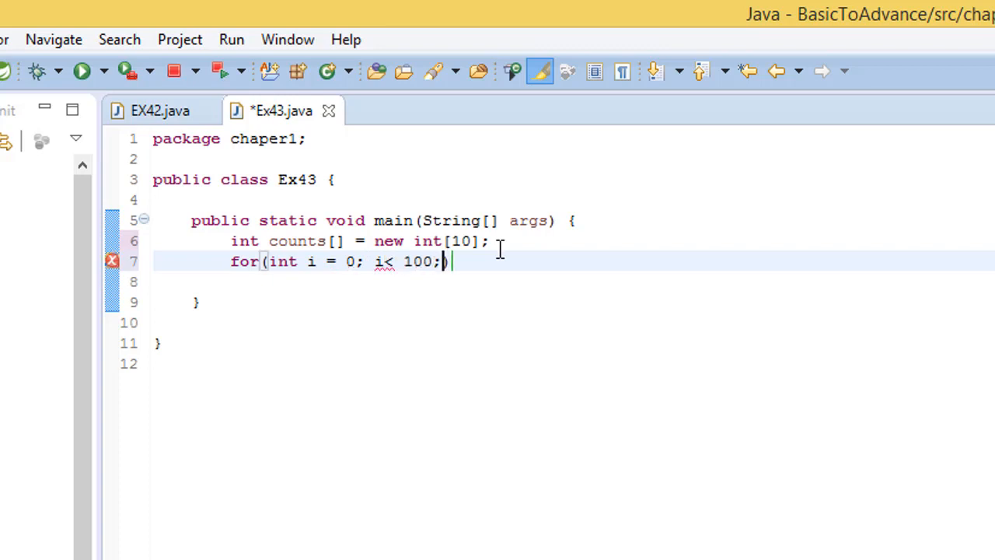
pyautogui.write('i++)')
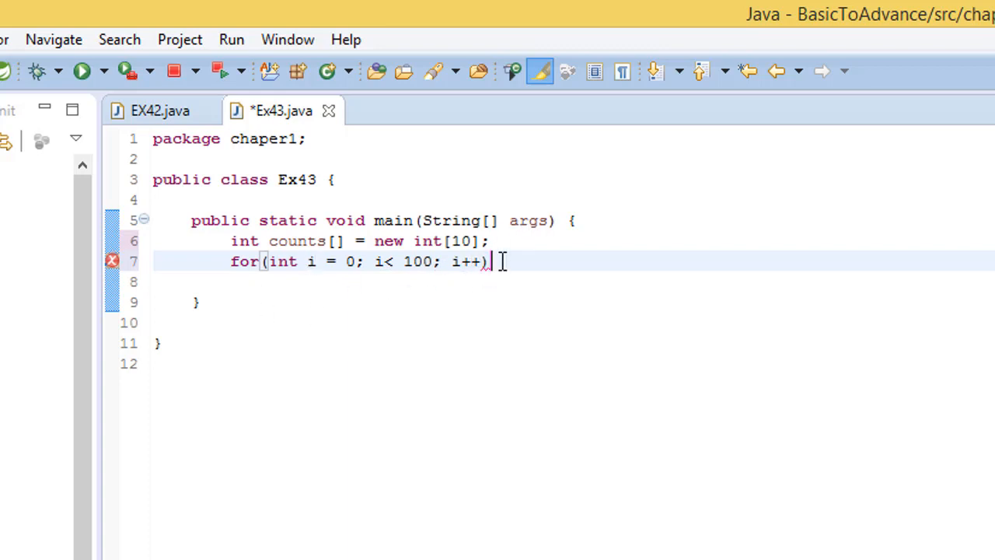
pyautogui.write('{')
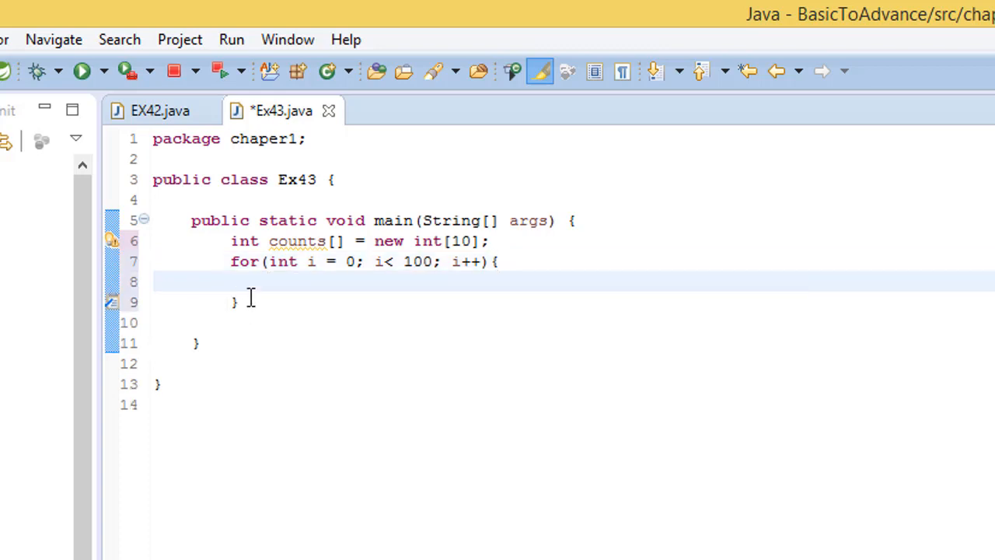
pyautogui.moveTo(284, 286)
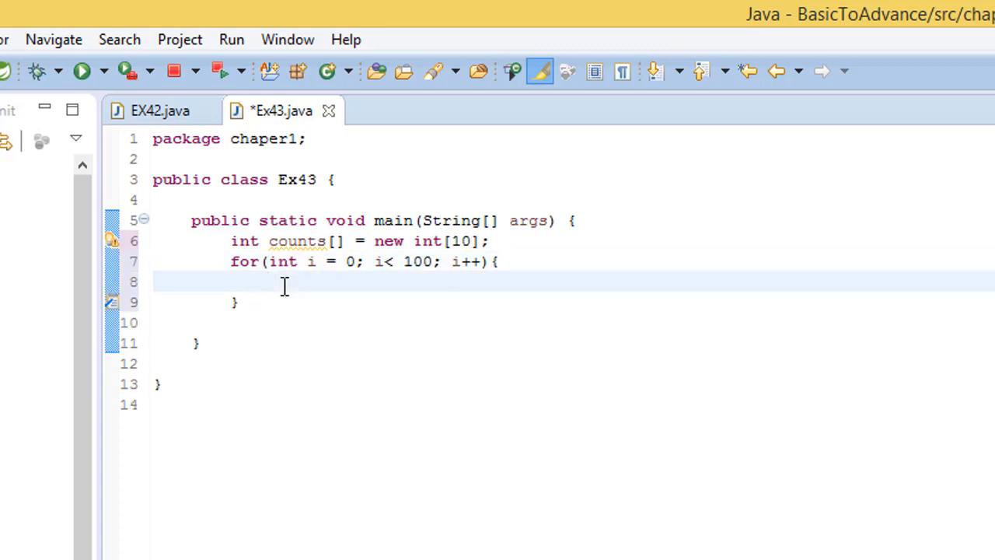
# Set int value = (int)(Math.random()*10D); in the loop body and save Ex43
pyautogui.write('int')
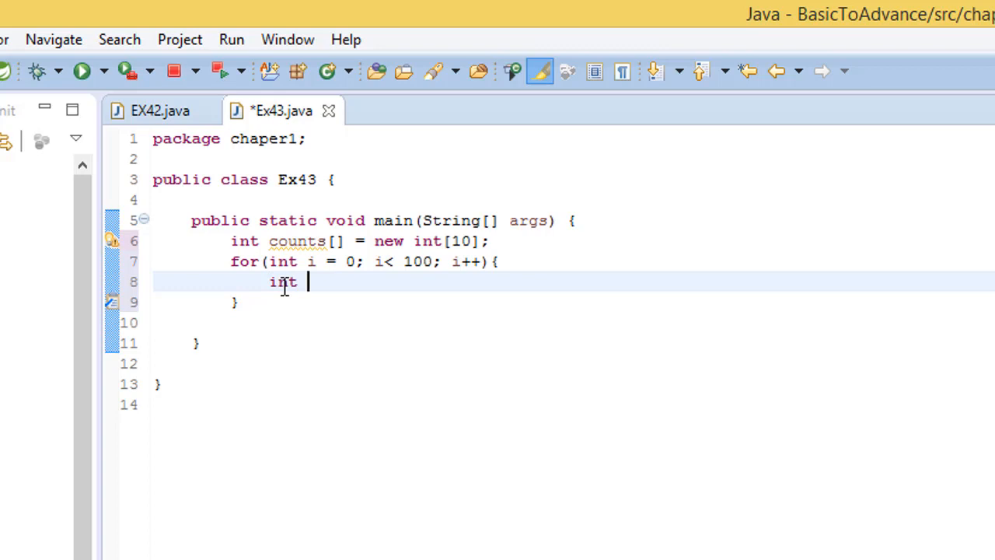
pyautogui.write('value =')
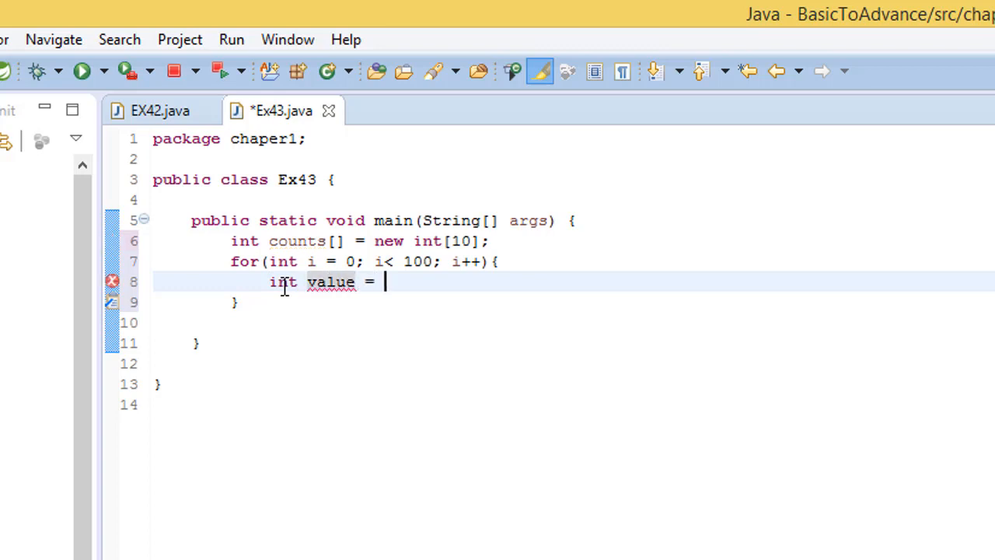
pyautogui.write('Math')
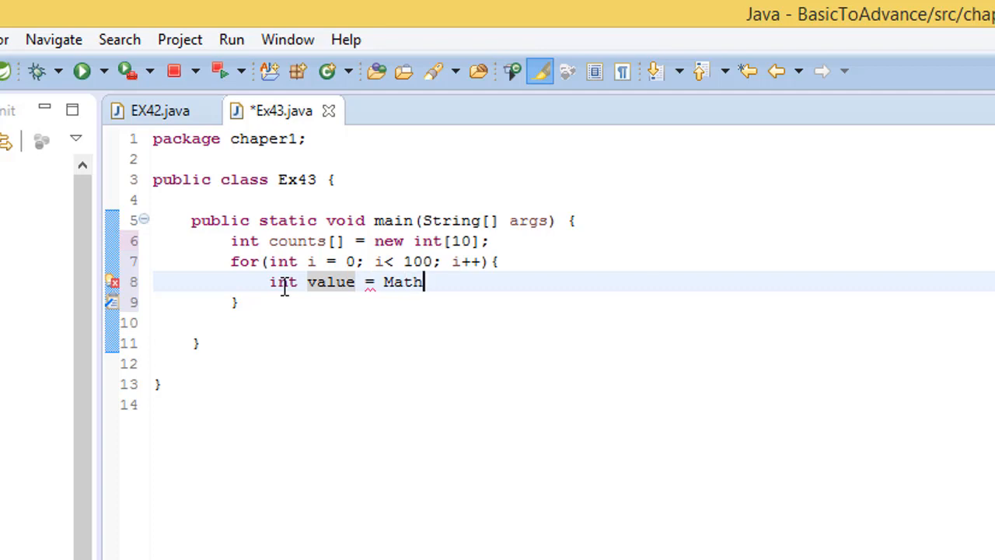
pyautogui.write('.random()')
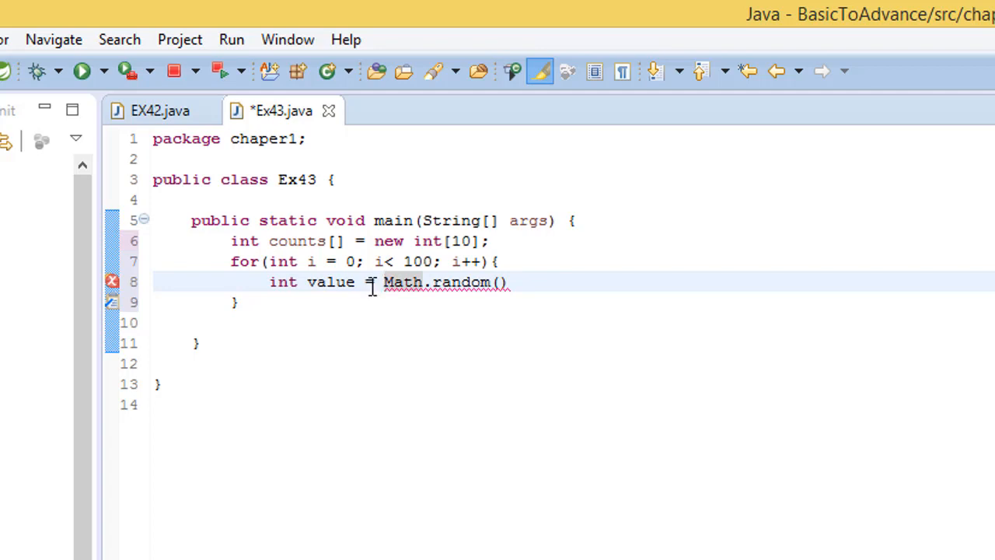
pyautogui.write('()')
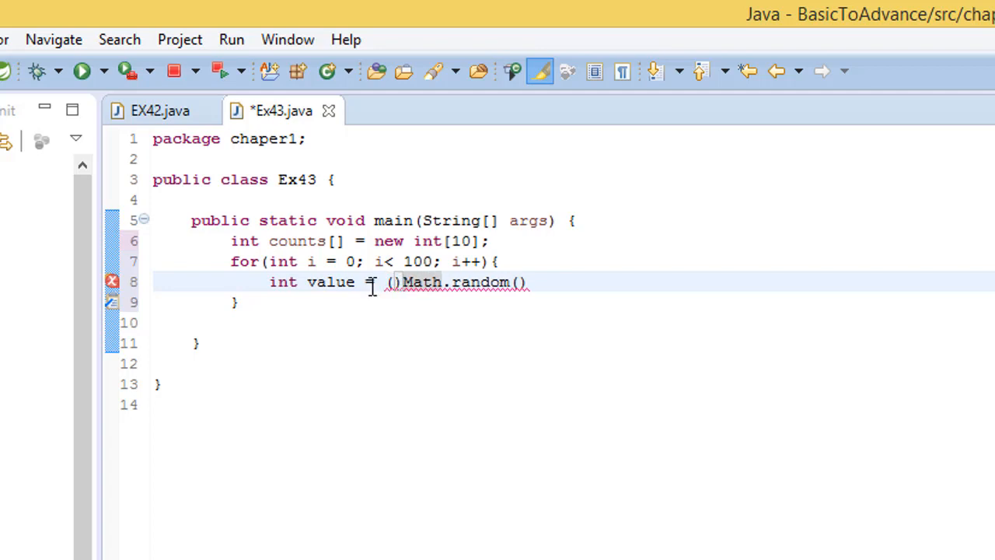
pyautogui.write('int')
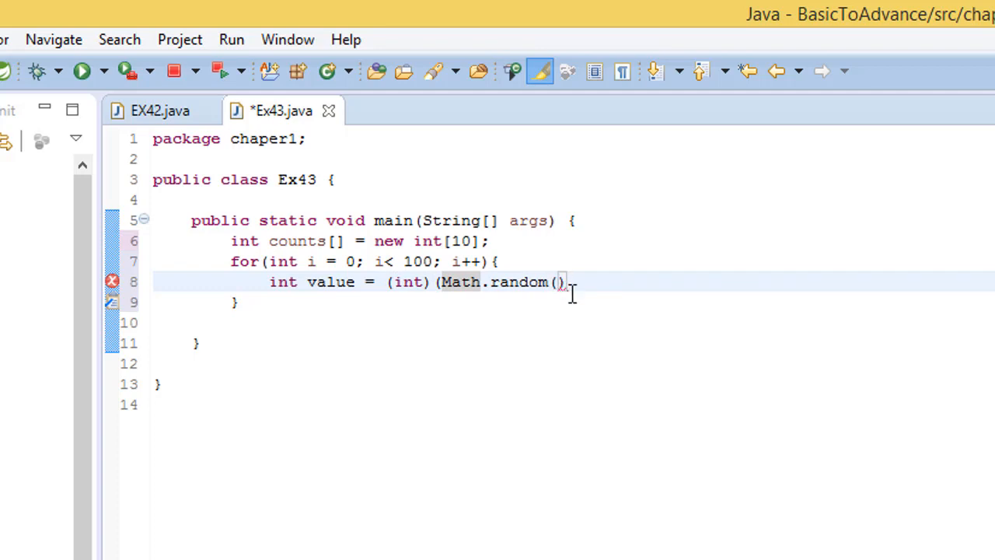
pyautogui.write(';')
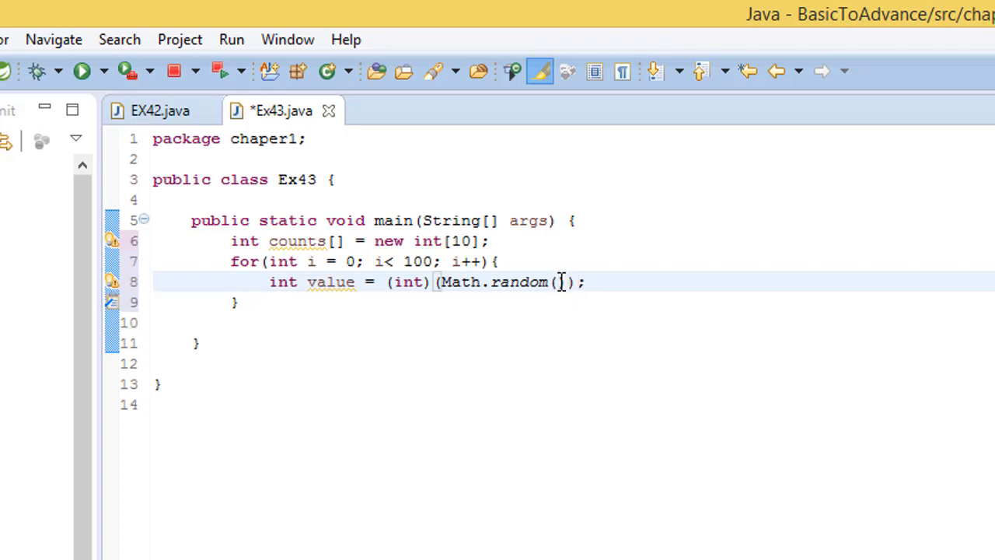
pyautogui.write('*')
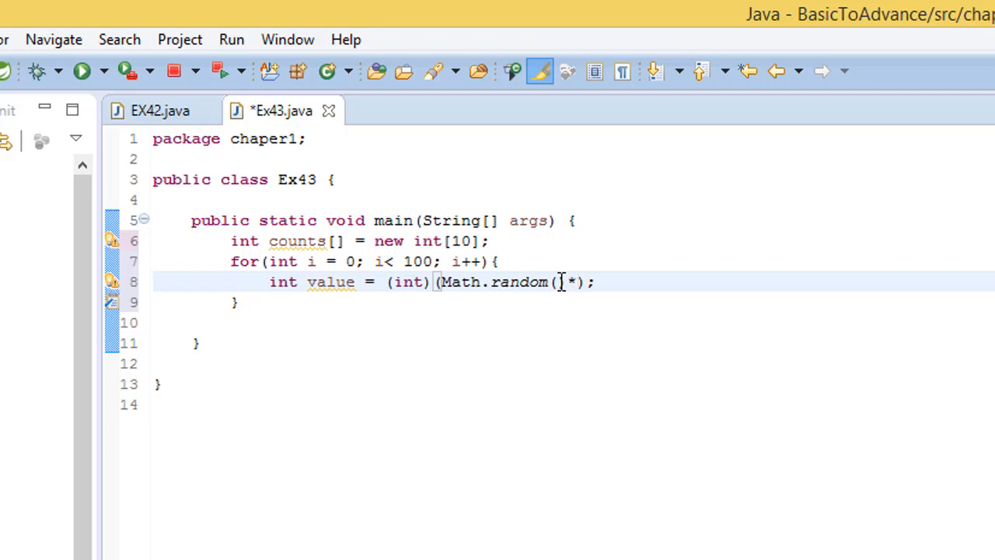
pyautogui.write('10')
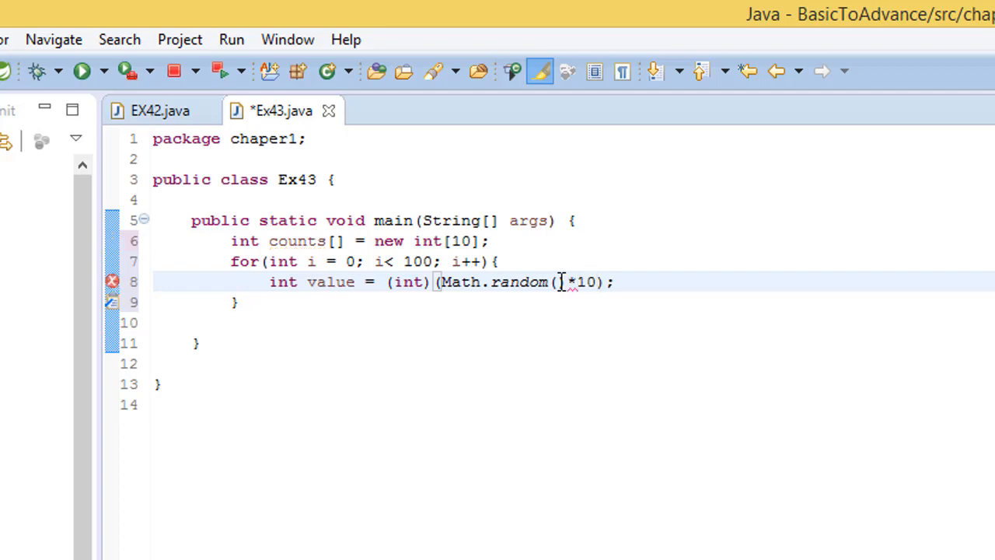
pyautogui.write('D')
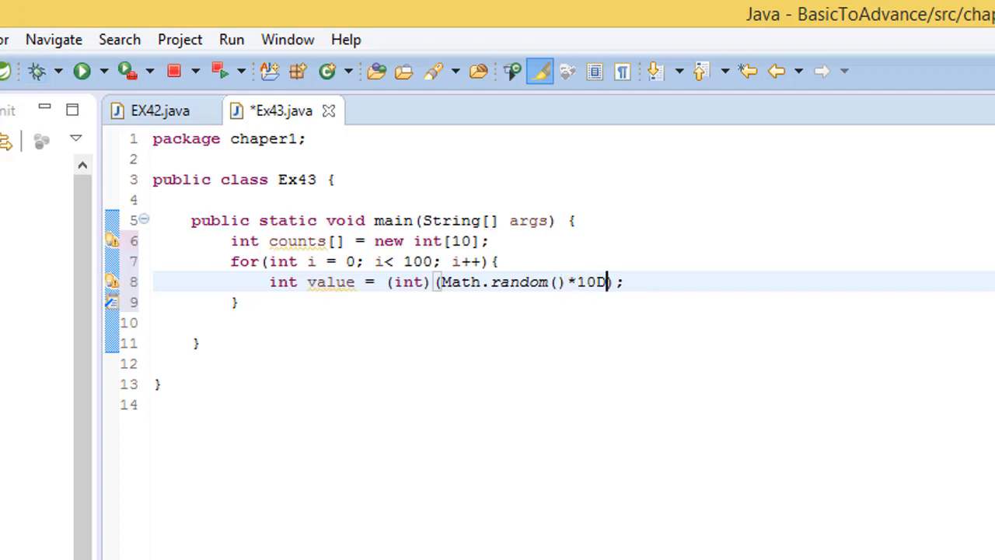
pyautogui.press('ctrl+s')
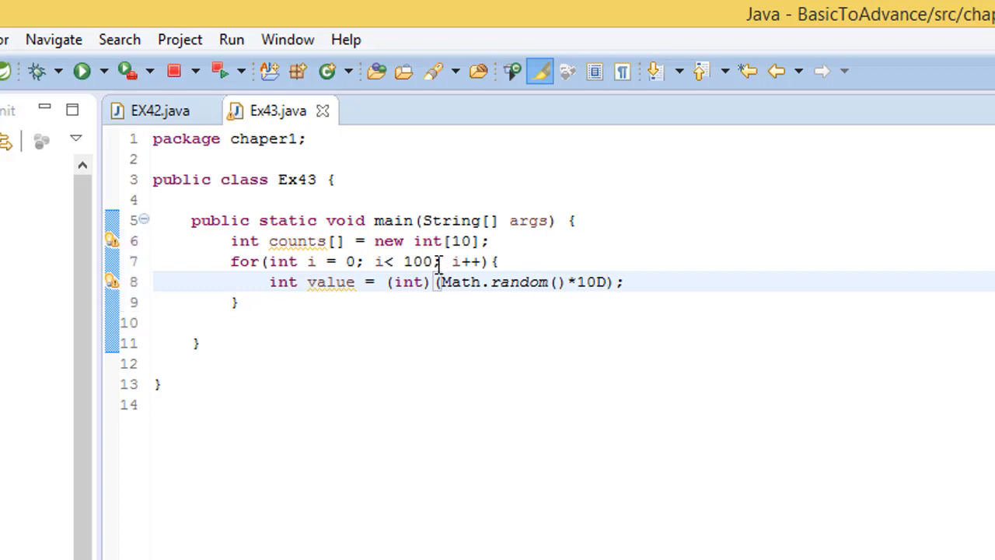
# Start a new line inside the loop right after the random-value statement
pyautogui.moveTo(517, 282); pyautogui.dragTo(622, 281)
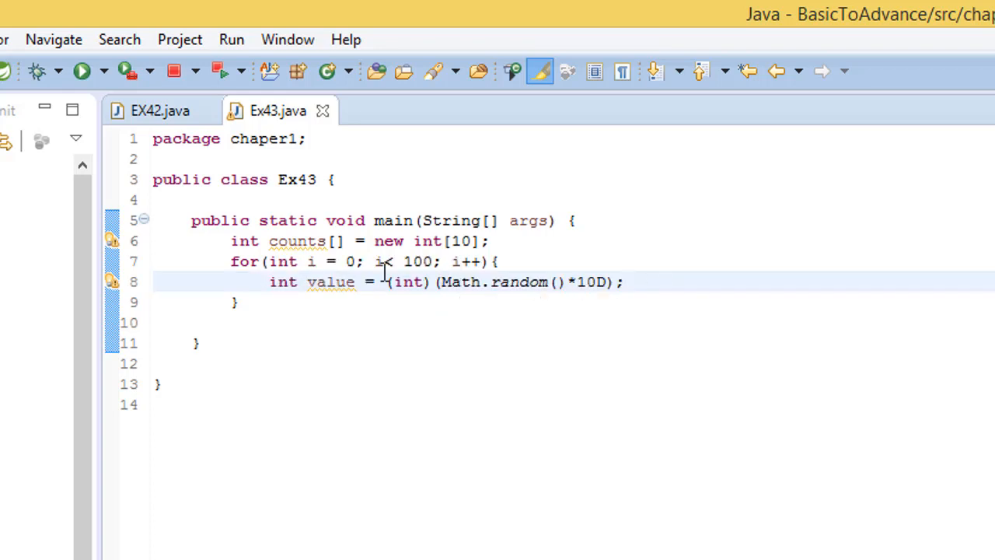
pyautogui.moveTo(230, 262); pyautogui.dragTo(532, 281)
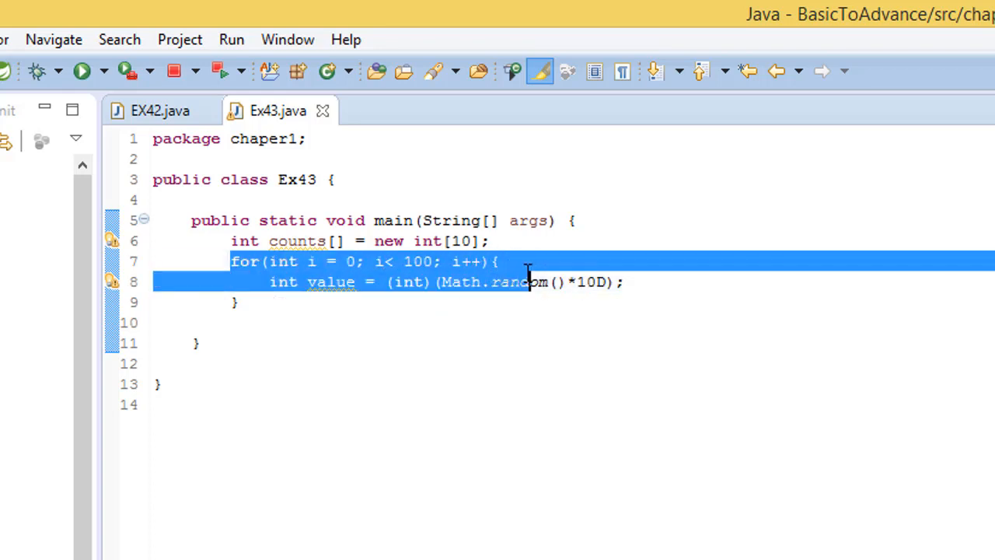
pyautogui.doubleClick(344, 262)
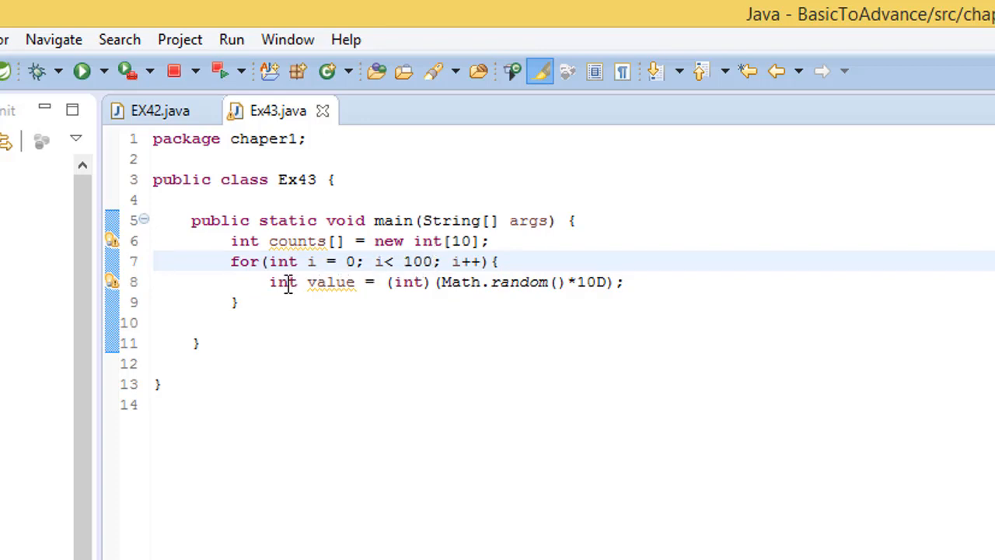
pyautogui.moveTo(622, 281); pyautogui.dragTo(237, 302)
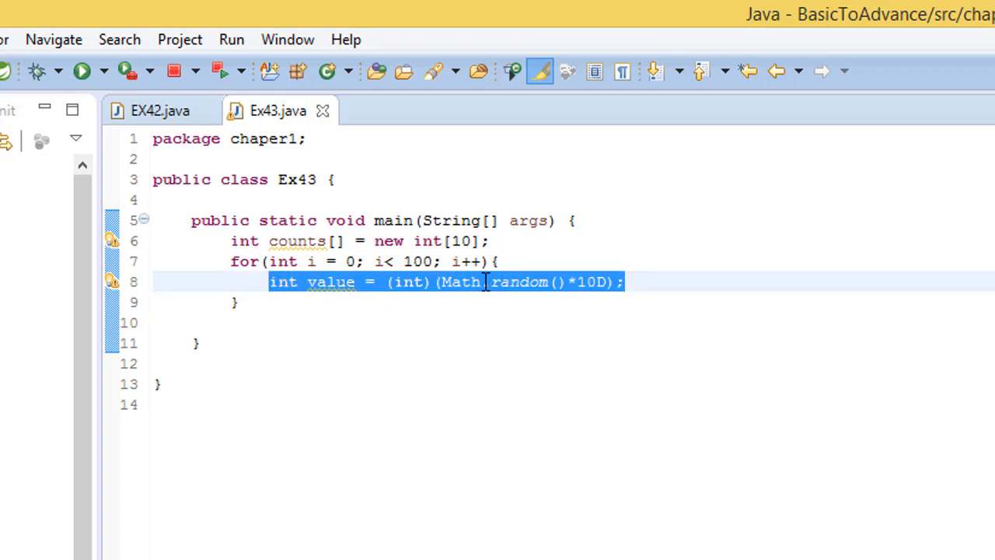
pyautogui.click(650, 281)
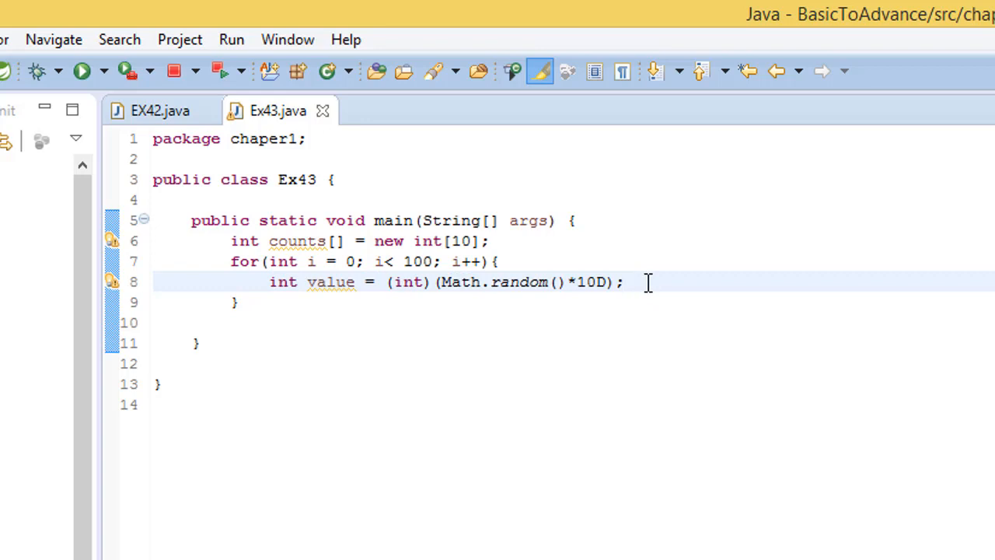
pyautogui.press('Enter')
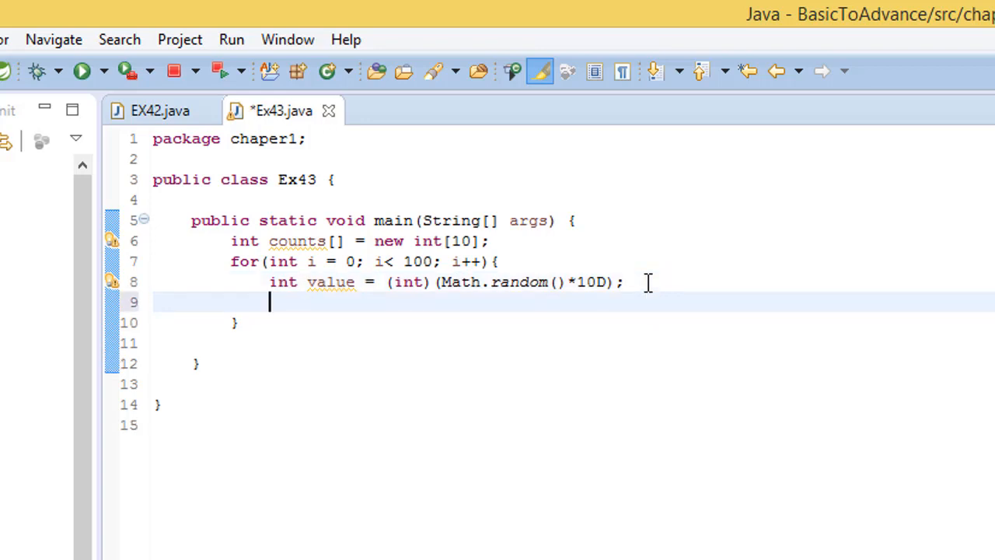
# Add counts[value]++; in the loop body and move the cursor after the loop
pyautogui.write('counts')
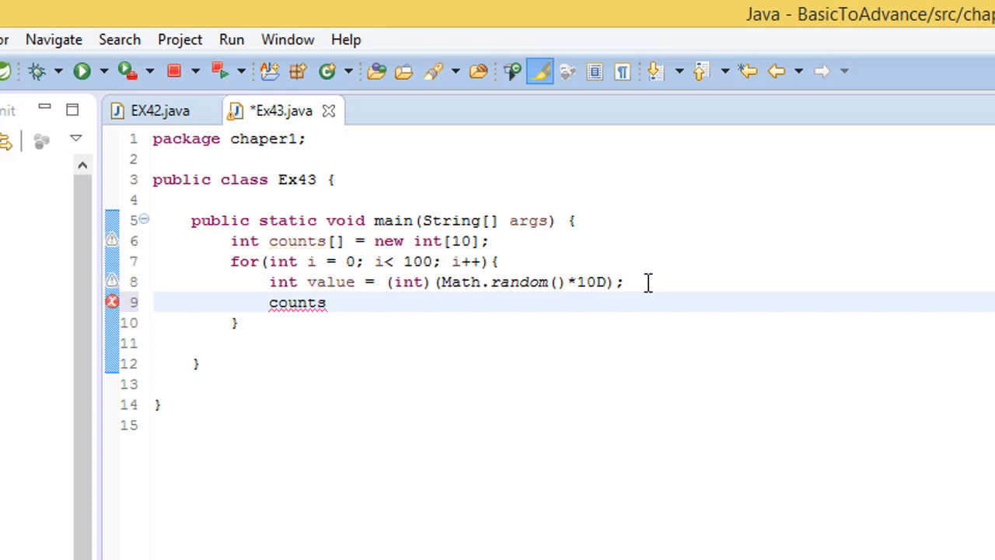
pyautogui.write('[]')
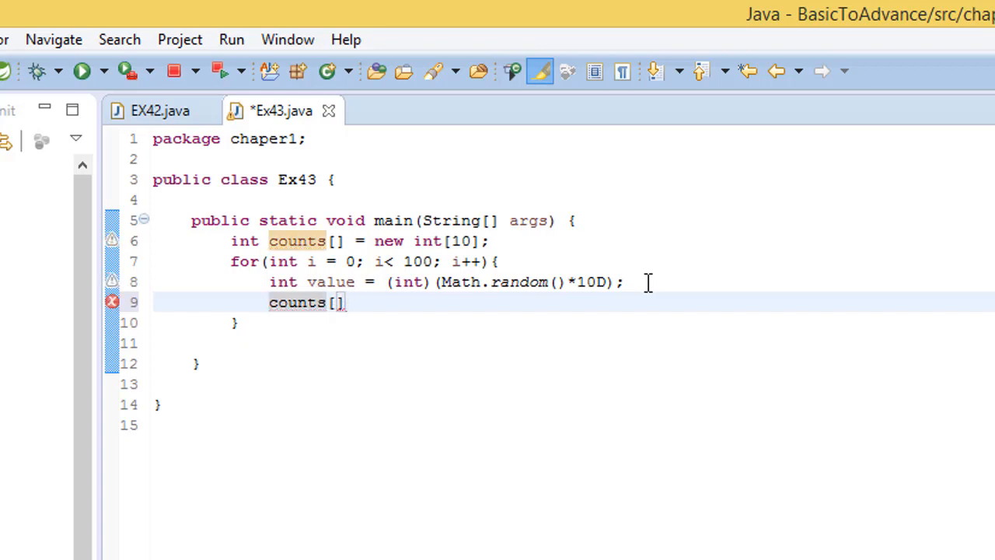
pyautogui.write('++;')
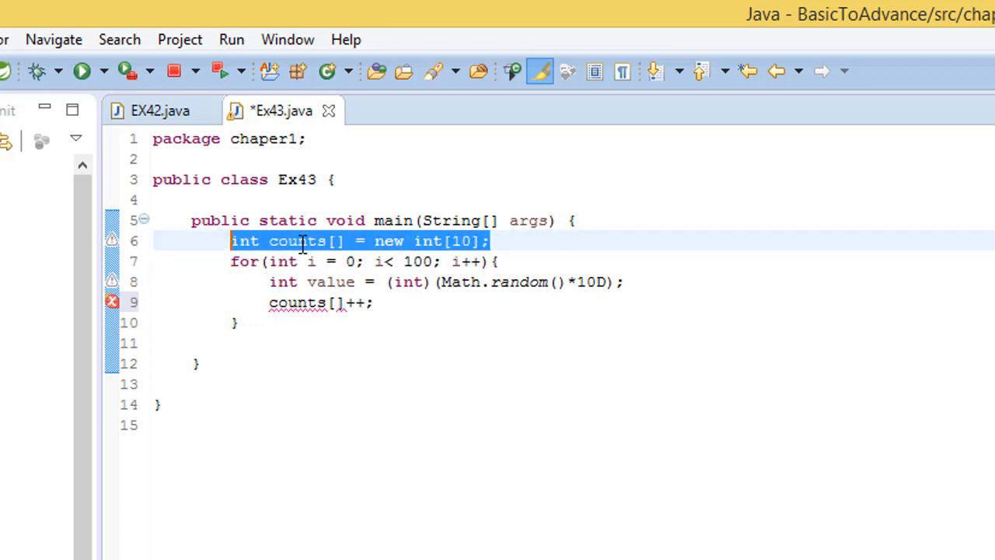
pyautogui.click(338, 302)
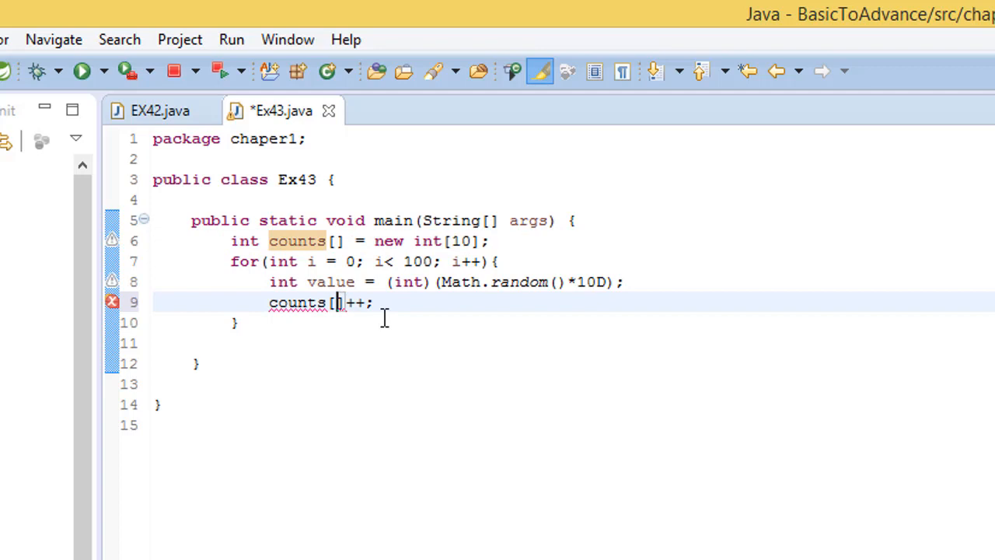
pyautogui.write('value')
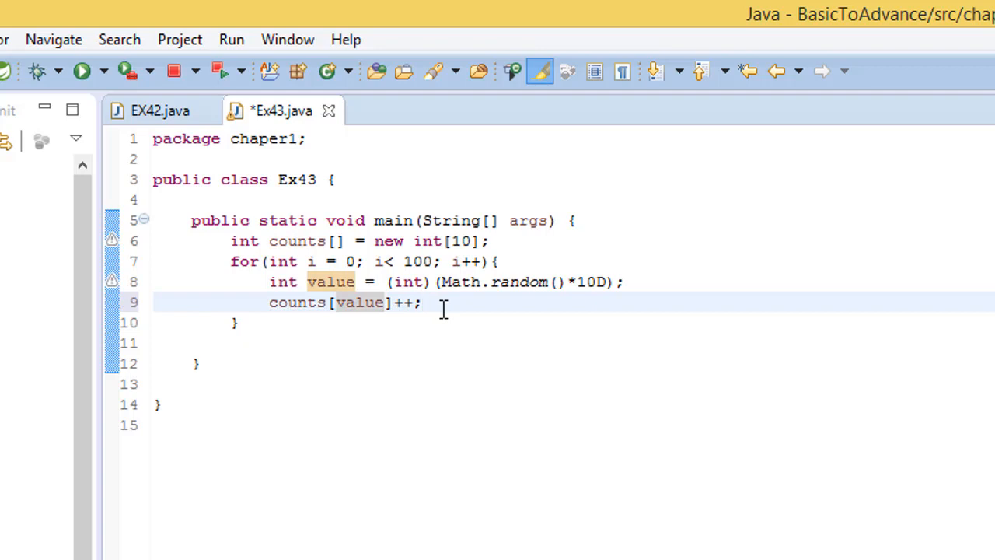
pyautogui.moveTo(463, 230)
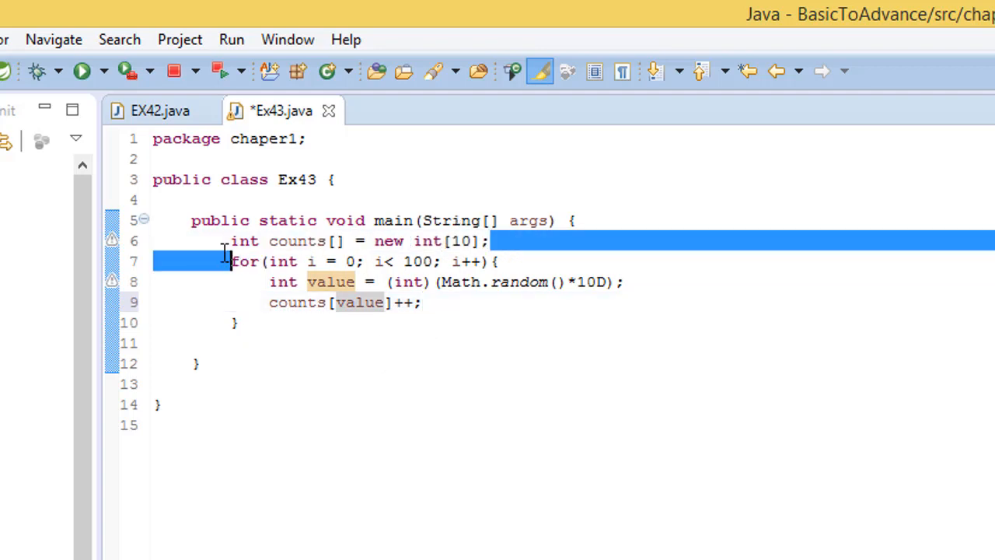
pyautogui.click(513, 240)
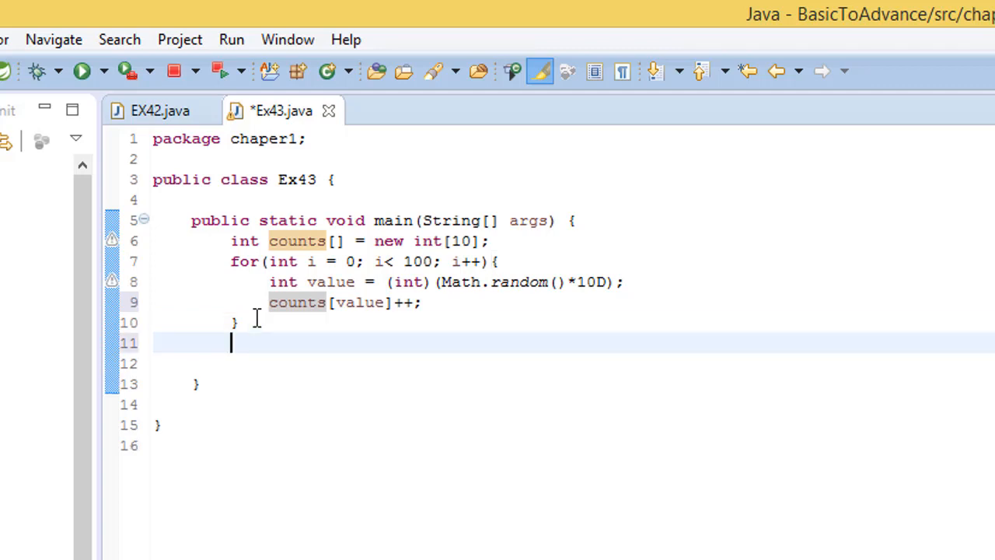
# Write the second loop header for(int i = 0; i < counts.length; i++)
pyautogui.write('for')
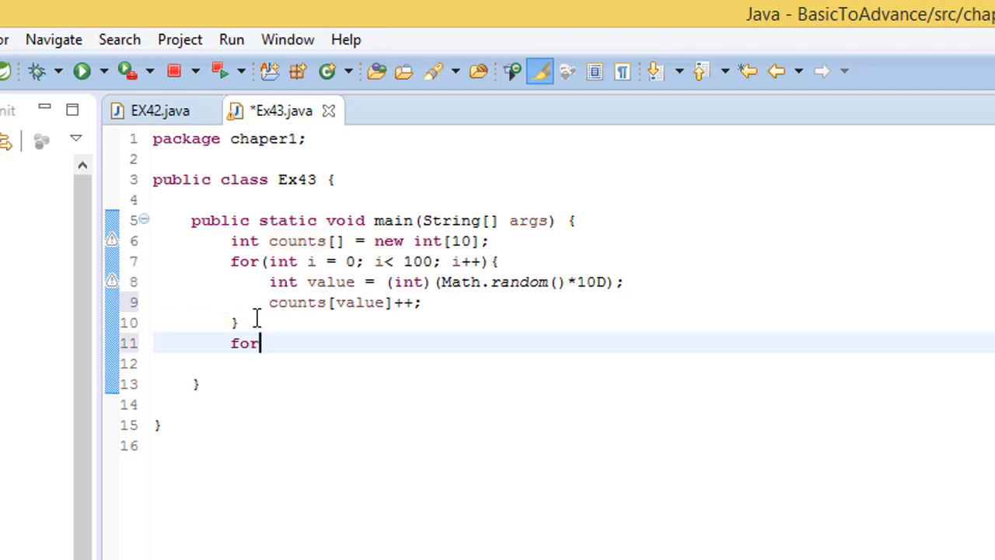
pyautogui.write('(itn')
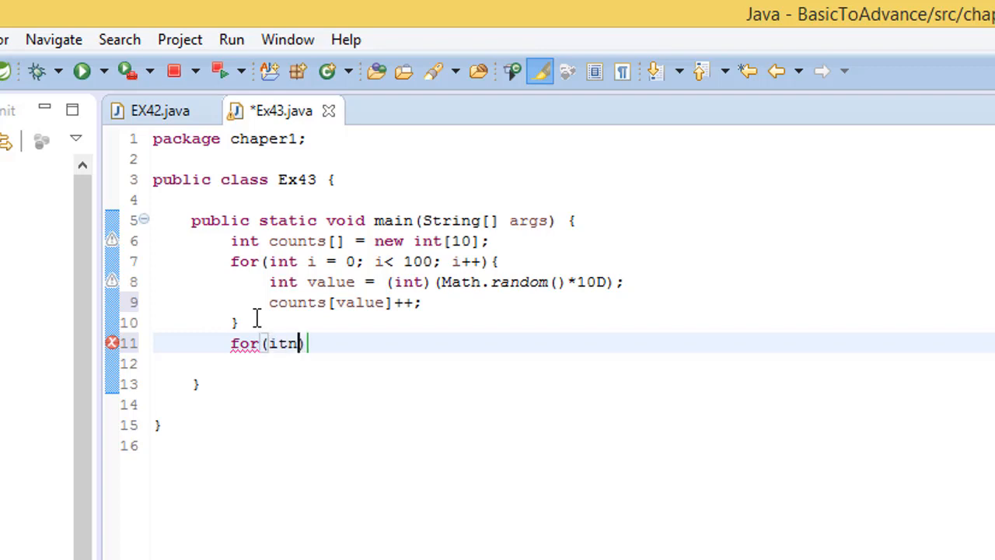
pyautogui.press('Backspace')
pyautogui.write('nt i')
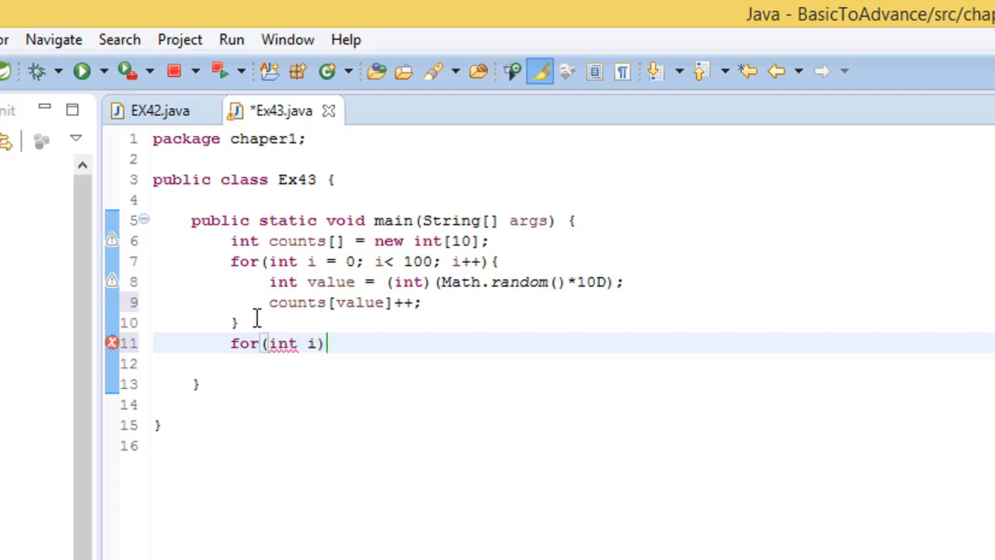
pyautogui.write('= 0; i < co')
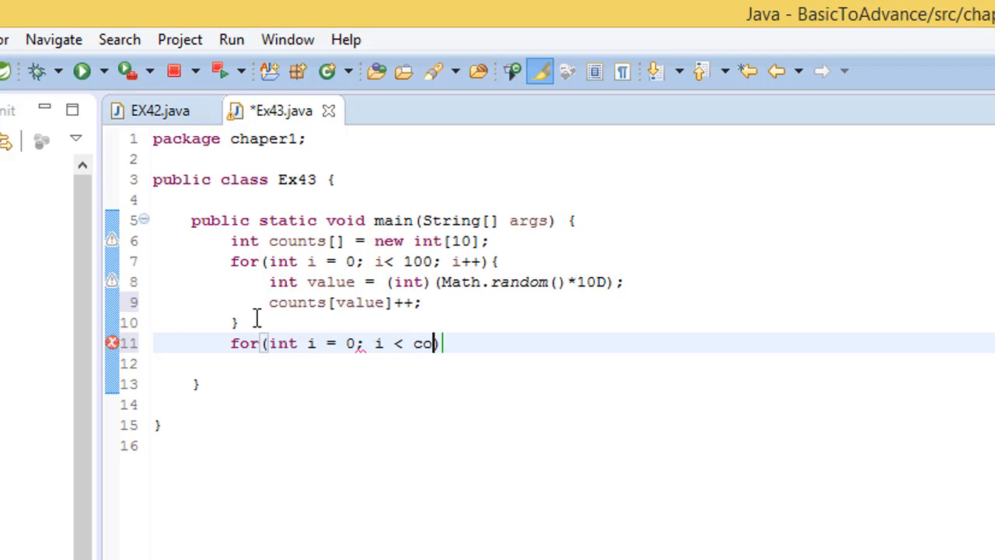
pyautogui.write('unts.length')
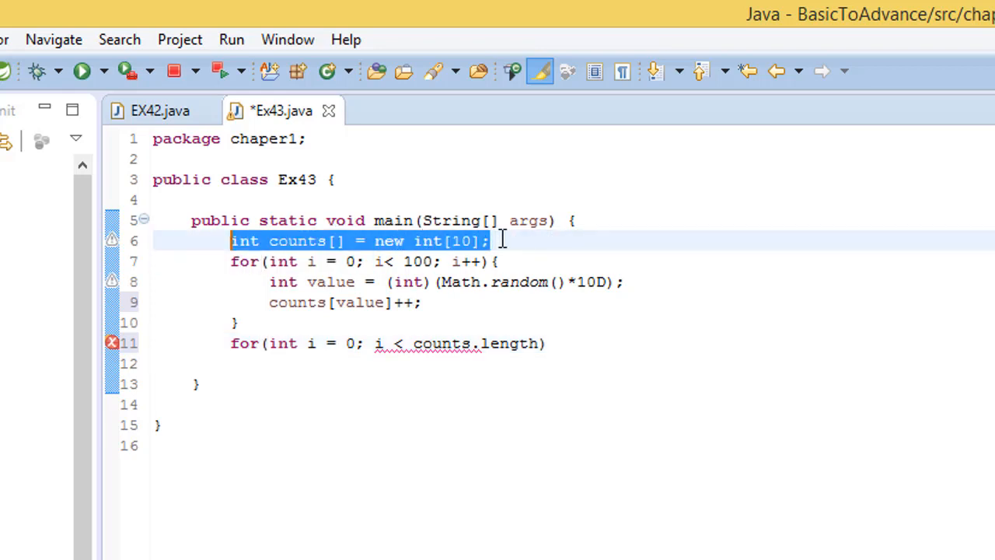
pyautogui.moveTo(319, 261)
pyautogui.write('; i++')
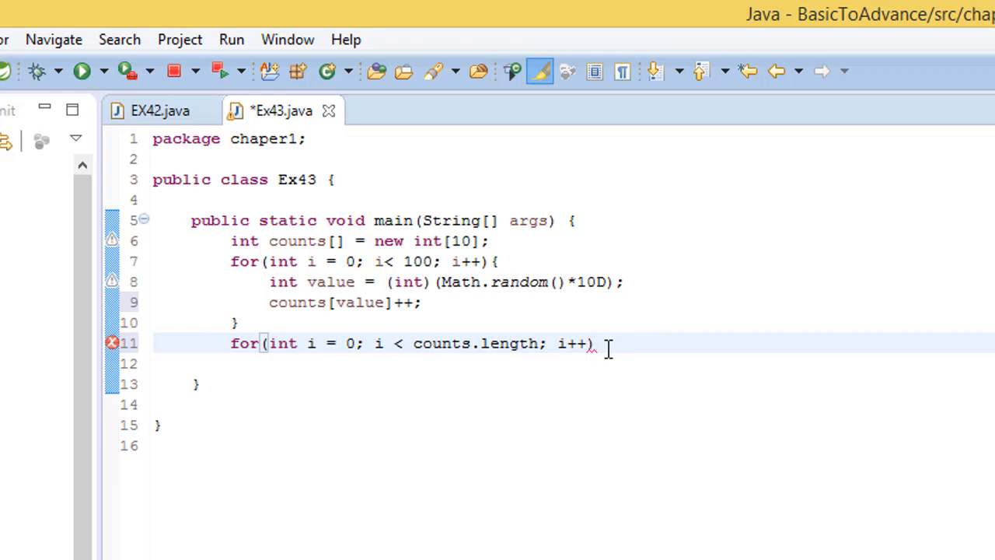
pyautogui.press('enter')
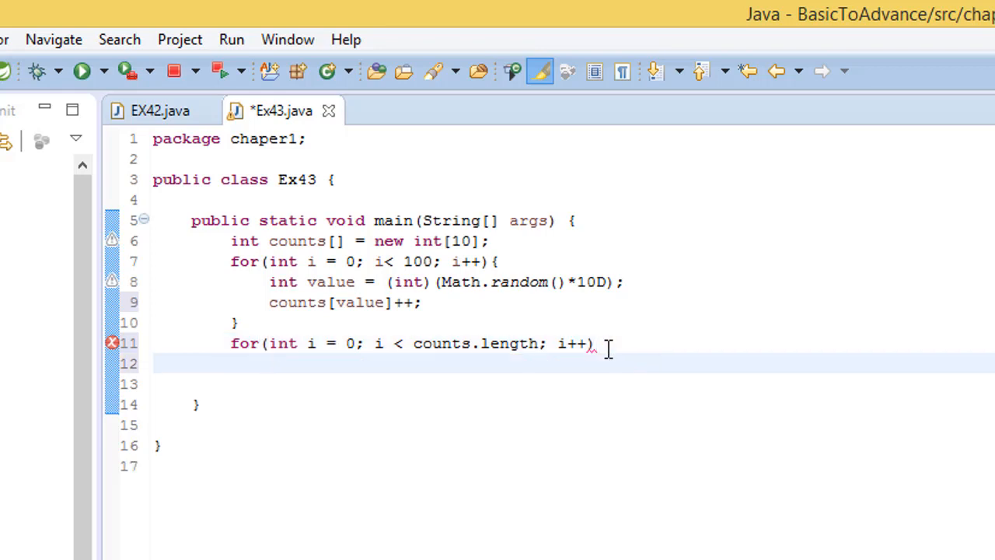
# Give the second loop an empty System.out.println(); body
pyautogui.write('sys')
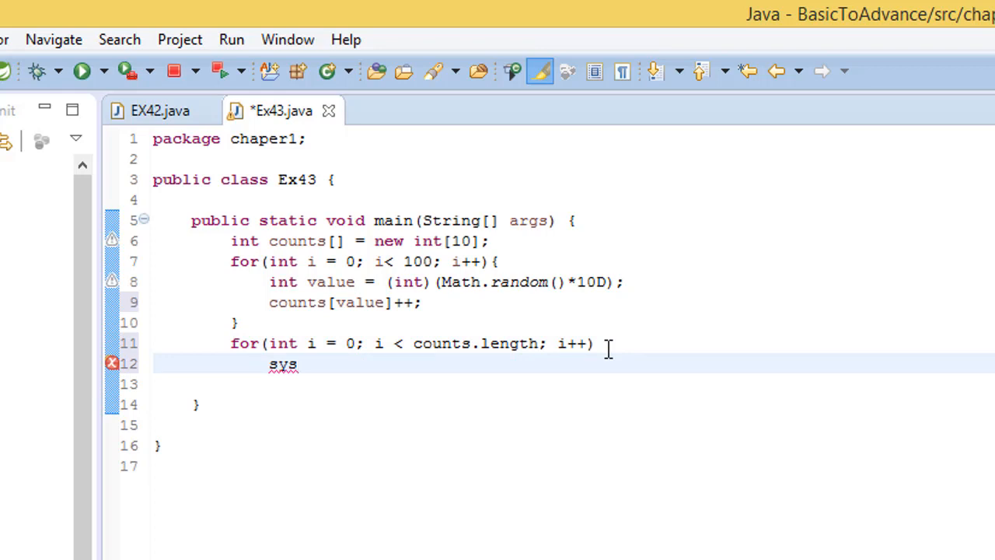
pyautogui.write('out.println();')
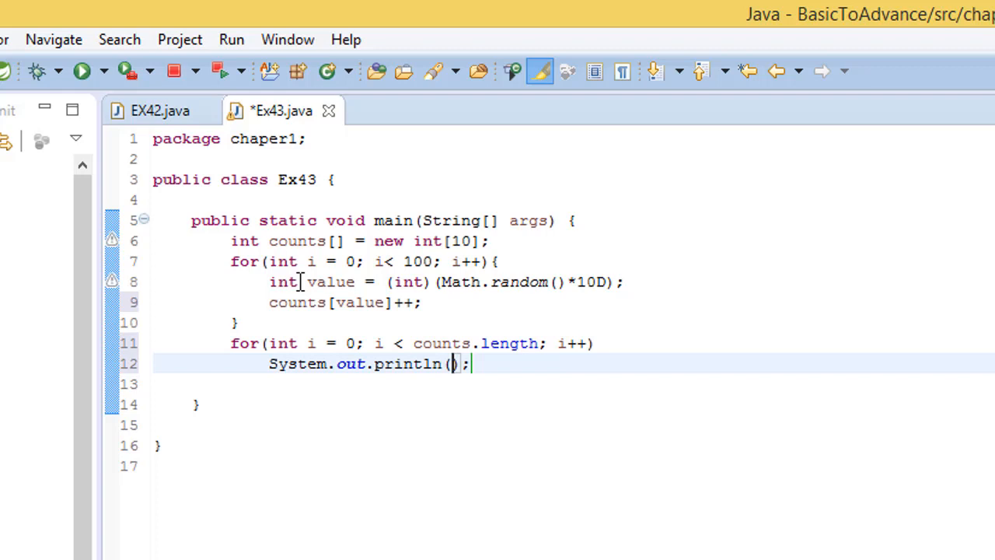
pyautogui.moveTo(716, 419)
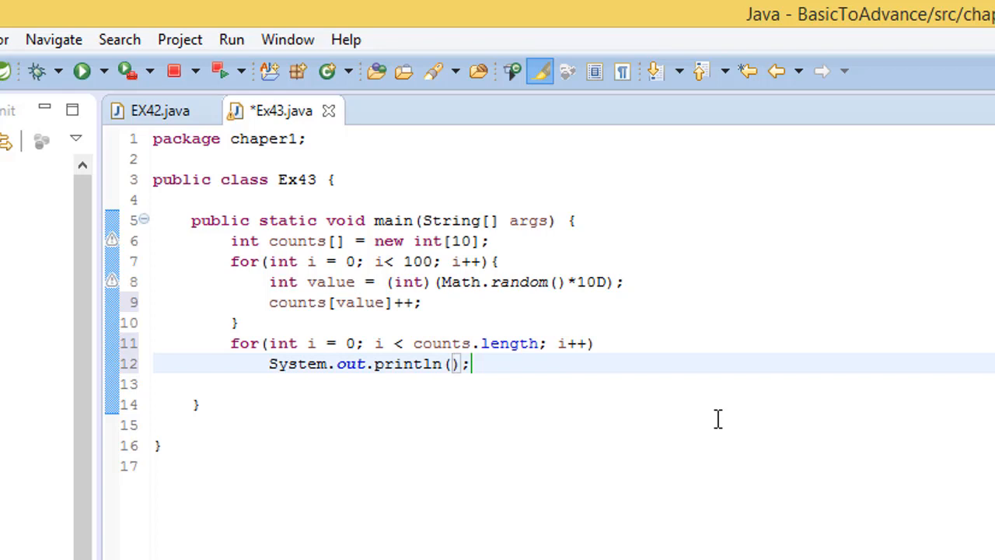
pyautogui.moveTo(269, 282); pyautogui.dragTo(423, 301)
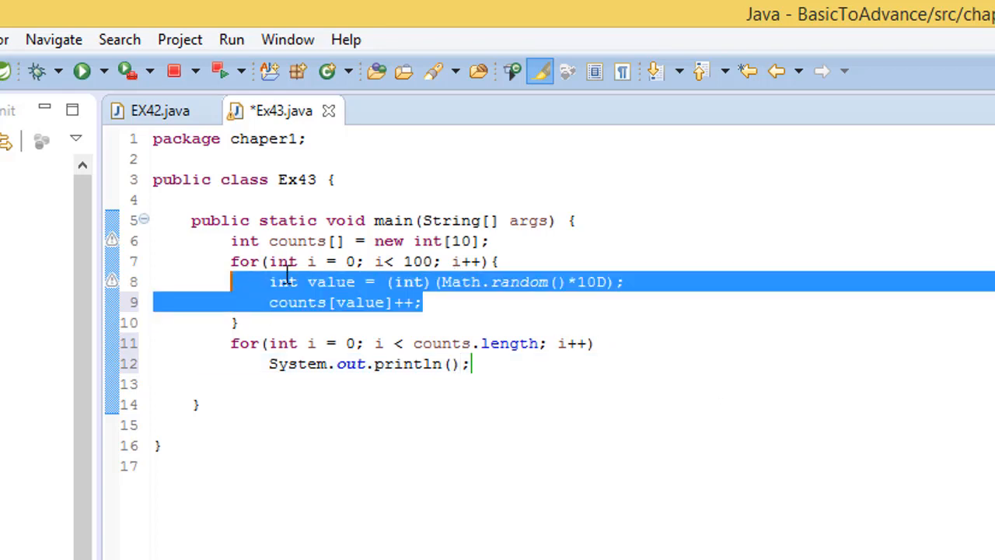
pyautogui.click(569, 282)
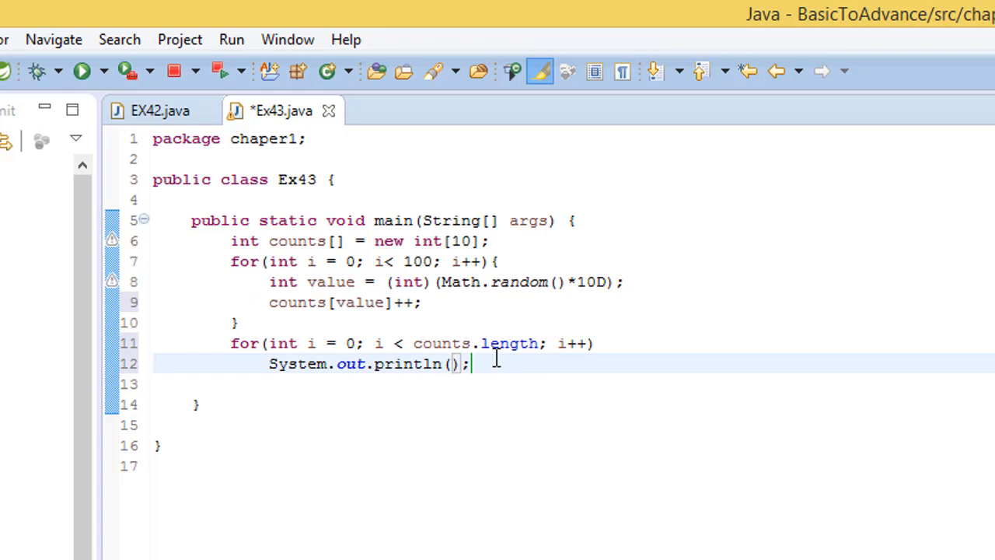
# Build the message with new StringBuilder("Count for ") and .append(i) via content assist
pyautogui.write('new)')
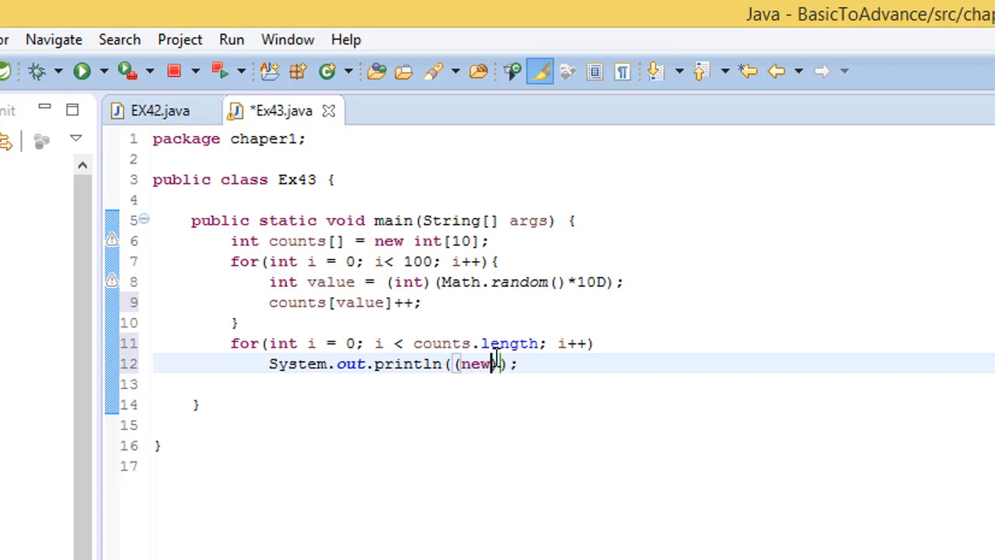
pyautogui.write('String)')
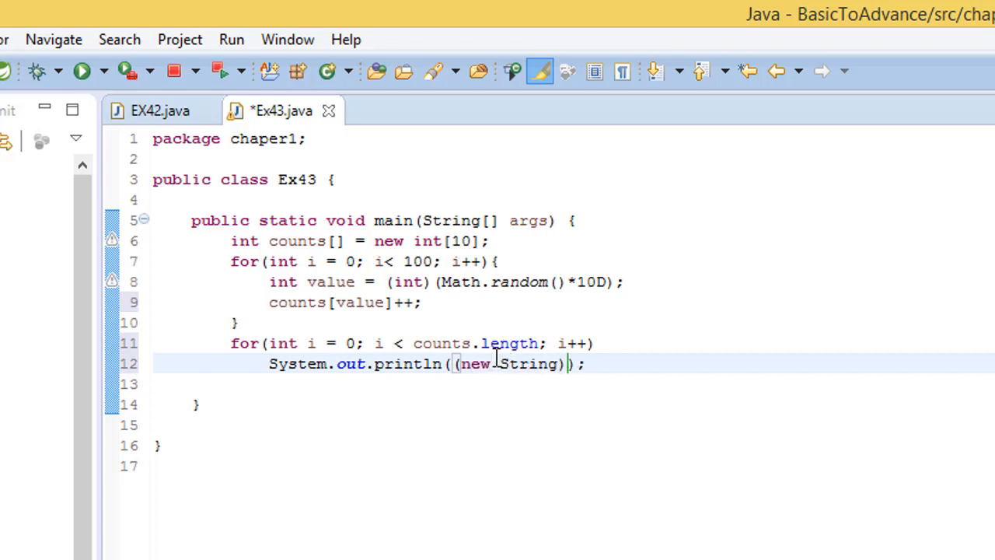
pyautogui.write('Builder')
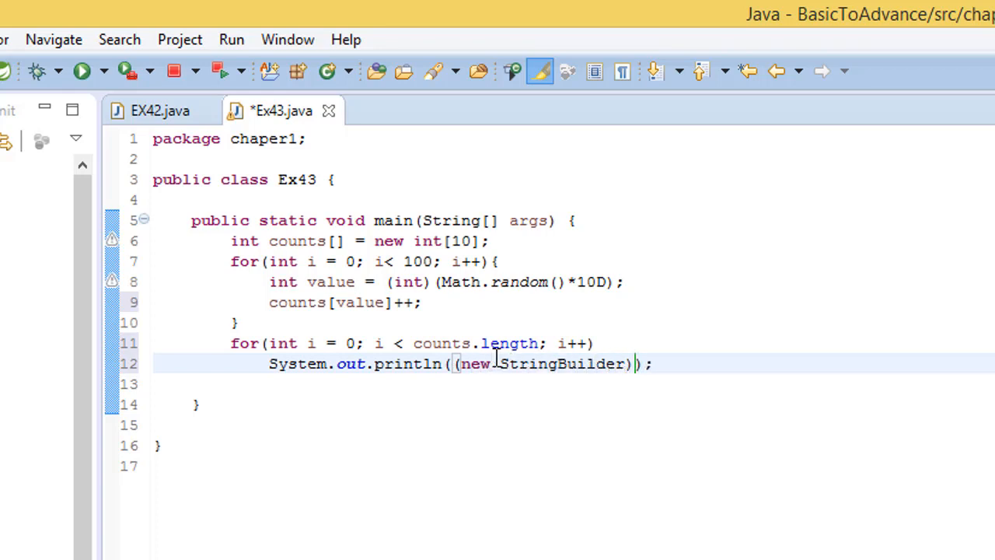
pyautogui.write('()')
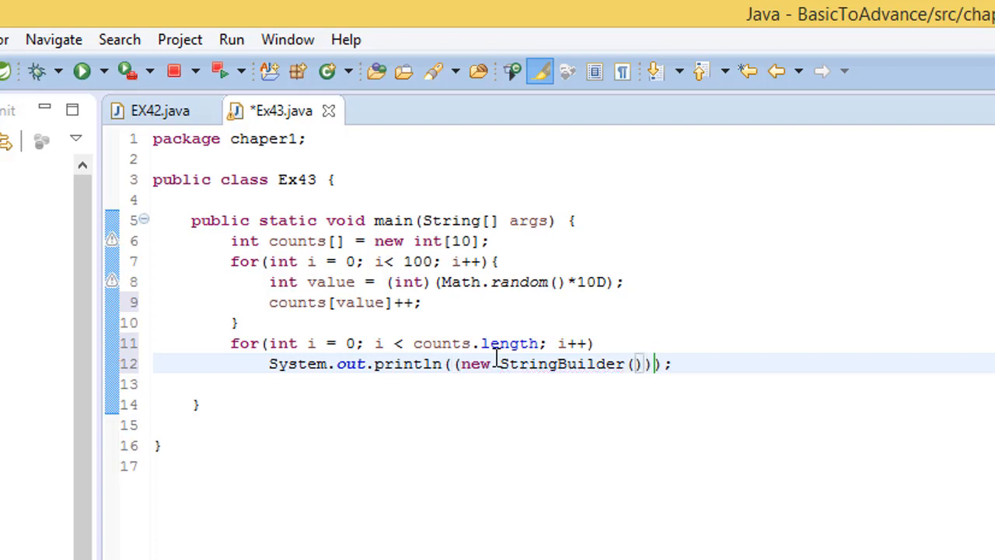
pyautogui.write('"Cou')
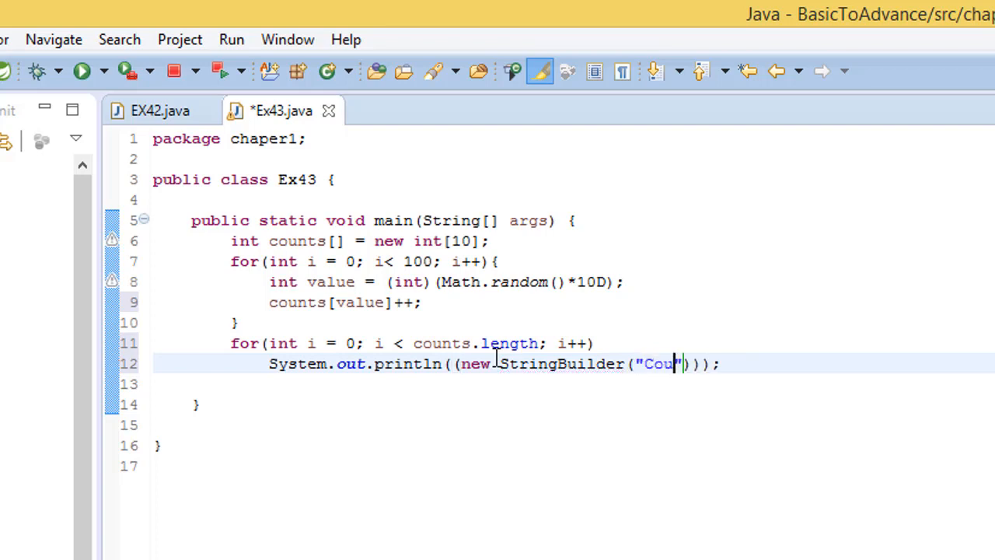
pyautogui.write('nt for')
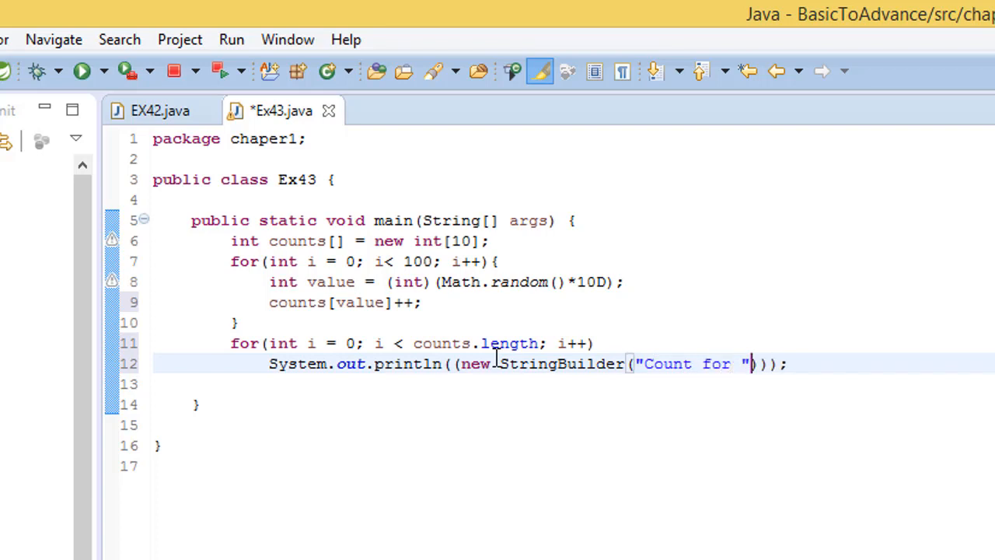
pyautogui.write('.')
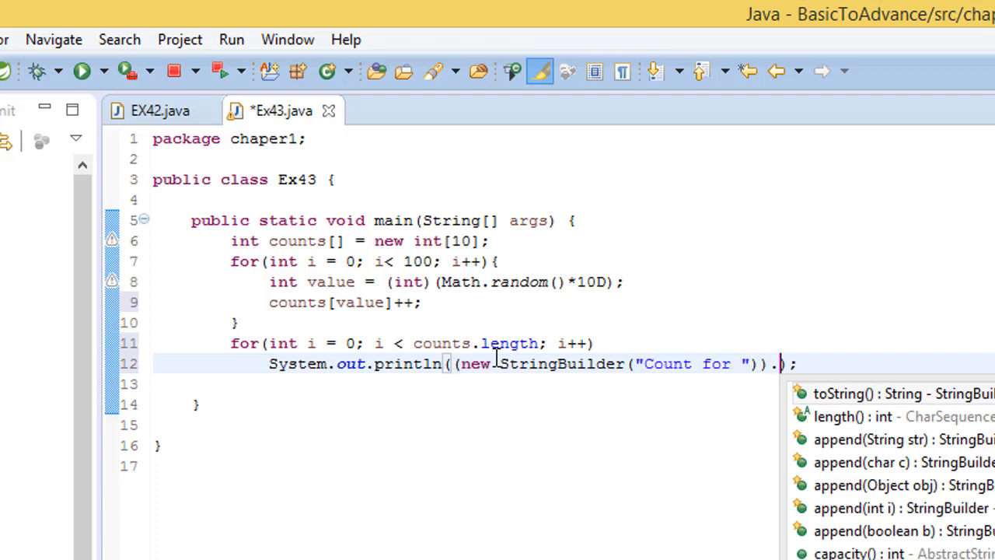
pyautogui.click(871, 438)
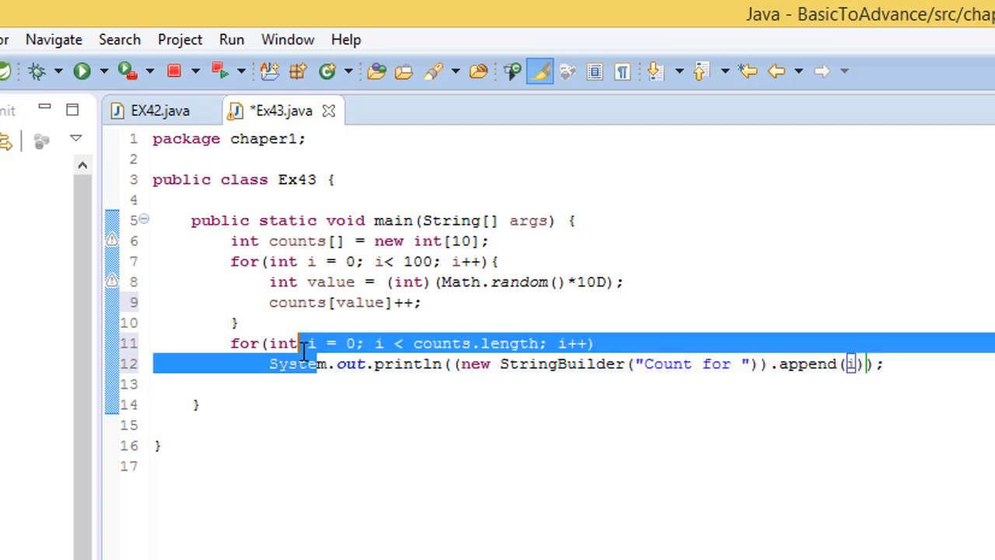
pyautogui.click(311, 343)
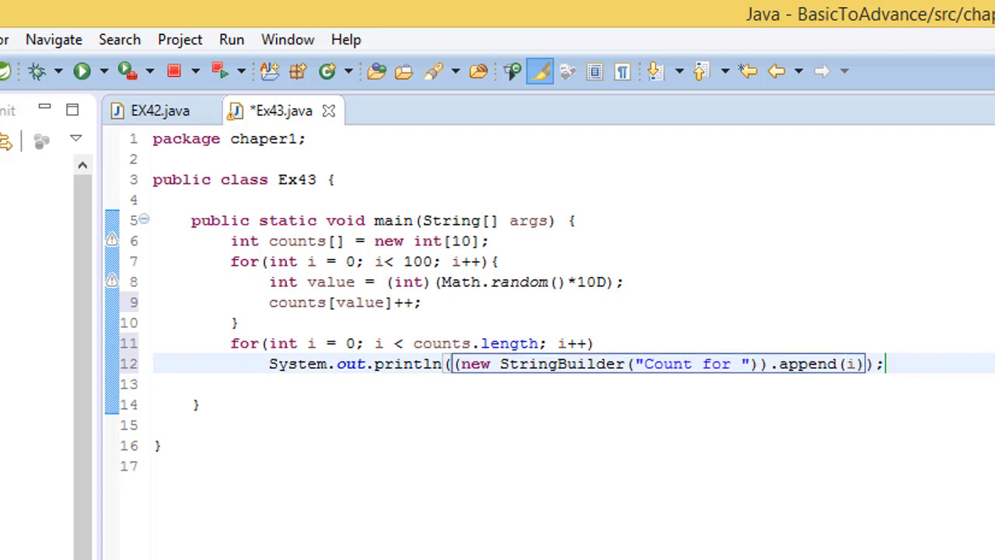
# Chain .append("is ") and .toString() onto the message
pyautogui.write('.append("')
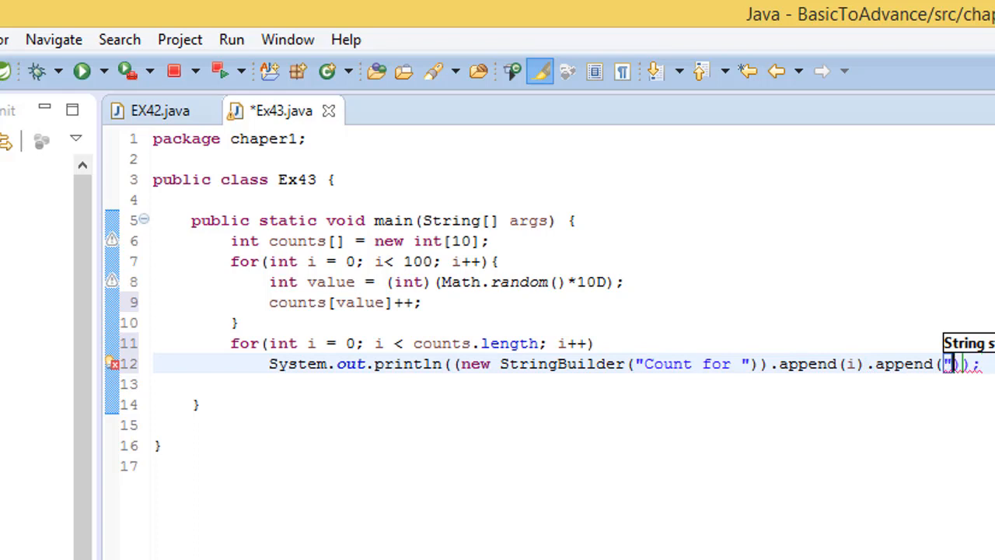
pyautogui.write('is')
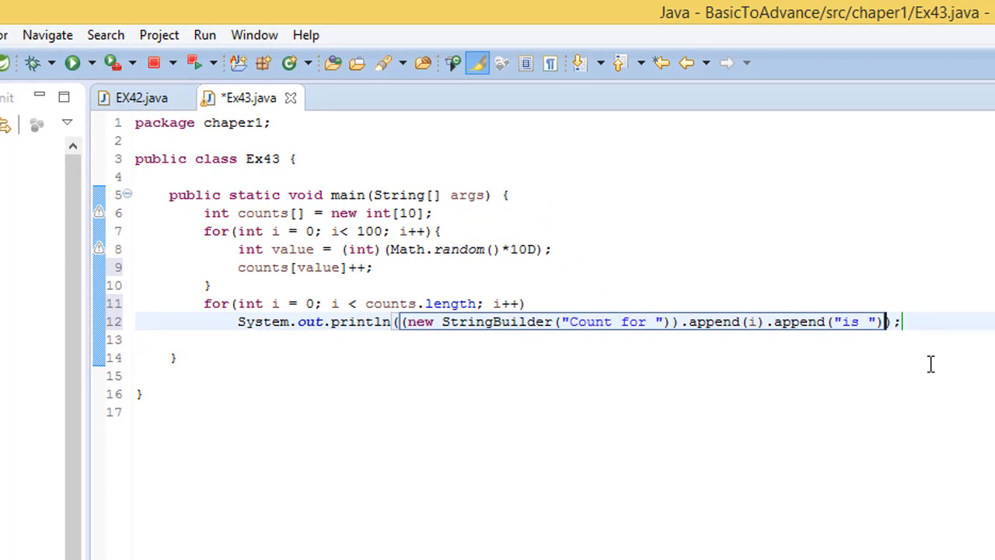
pyautogui.write('.toString(')
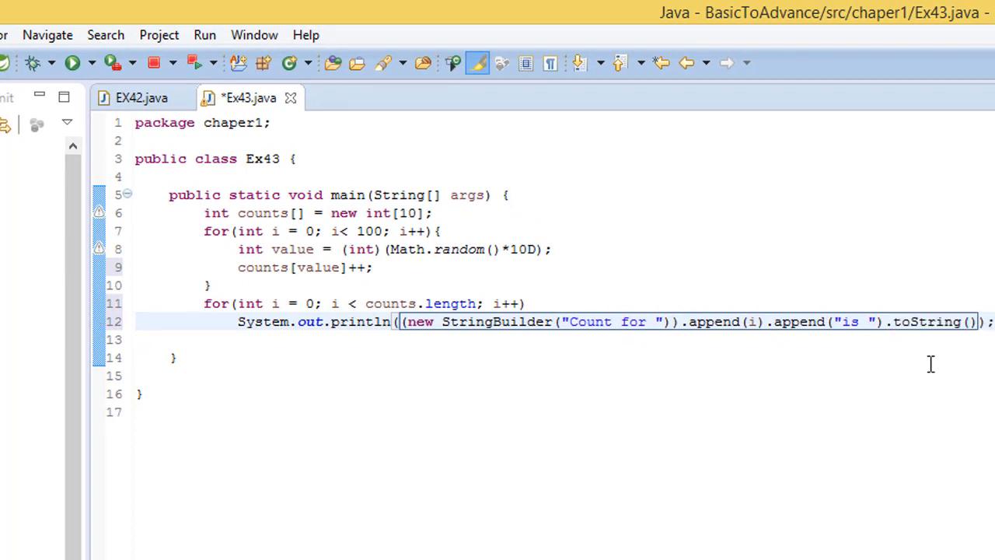
pyautogui.click(676, 320)
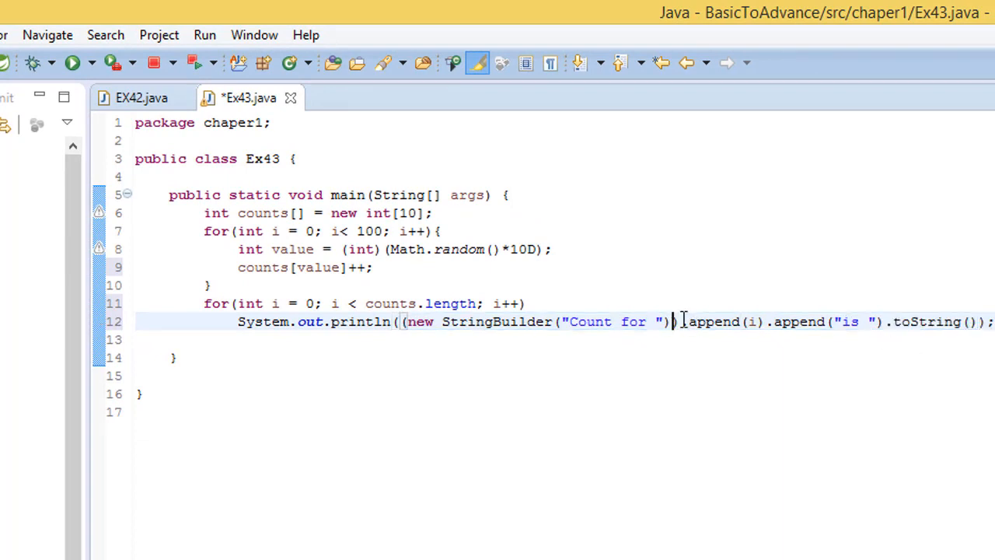
# Split the println over two lines, append counts[i] before toString(), and save Ex43
pyautogui.press('Enter')
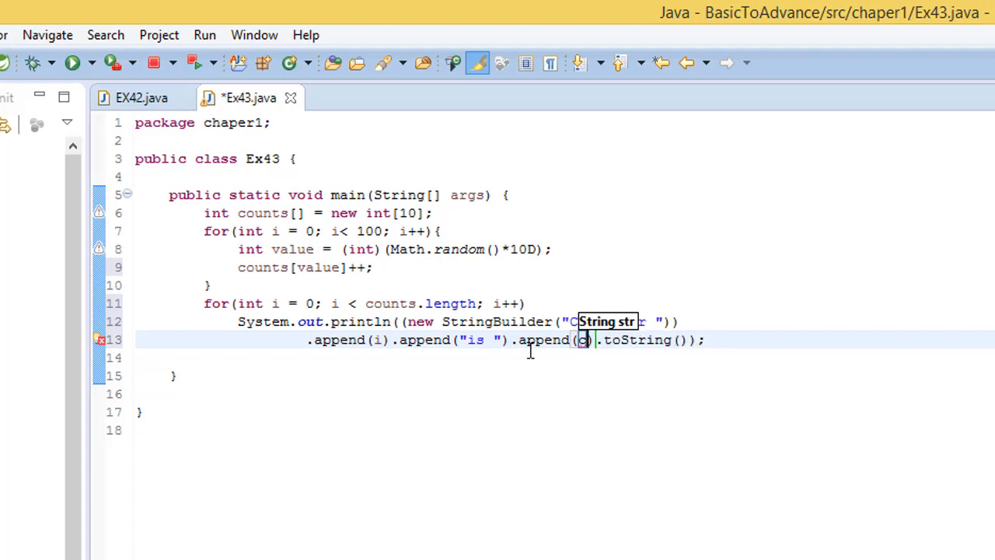
pyautogui.write('counts')
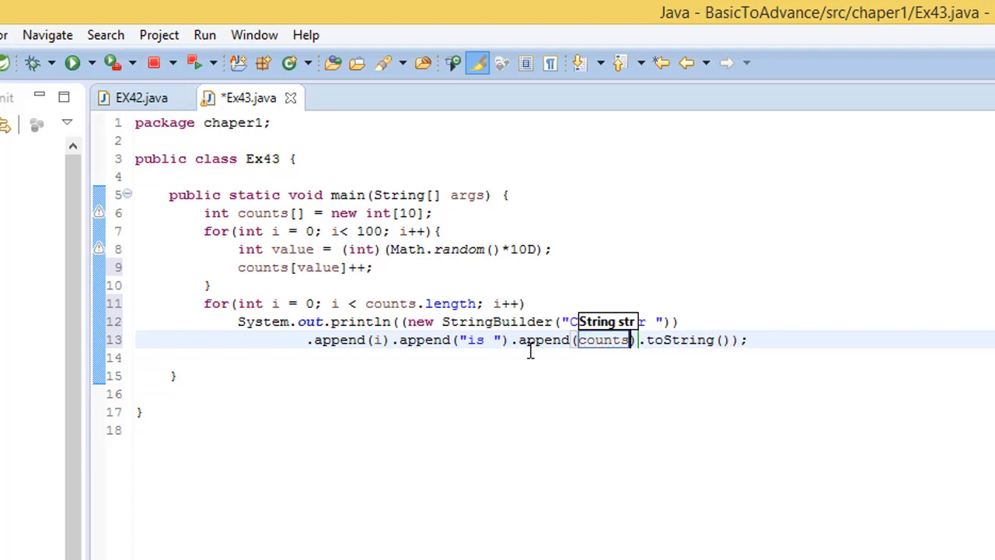
pyautogui.write('[]')
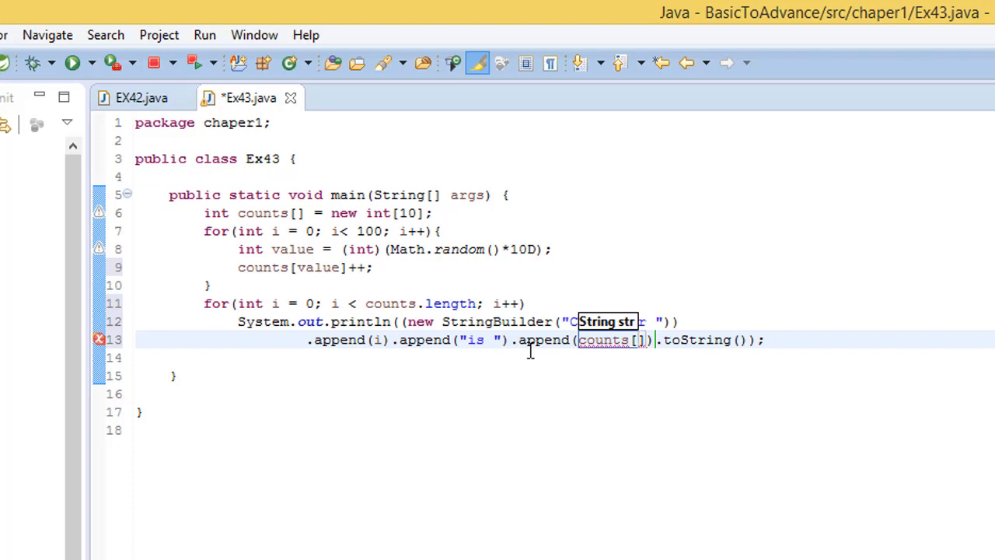
pyautogui.write('i')
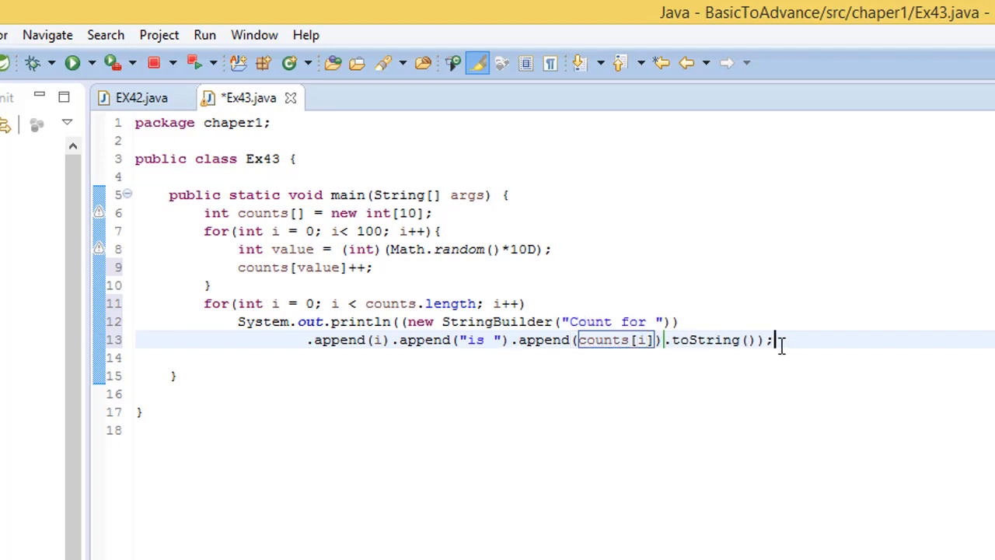
pyautogui.press('ctrl+s')
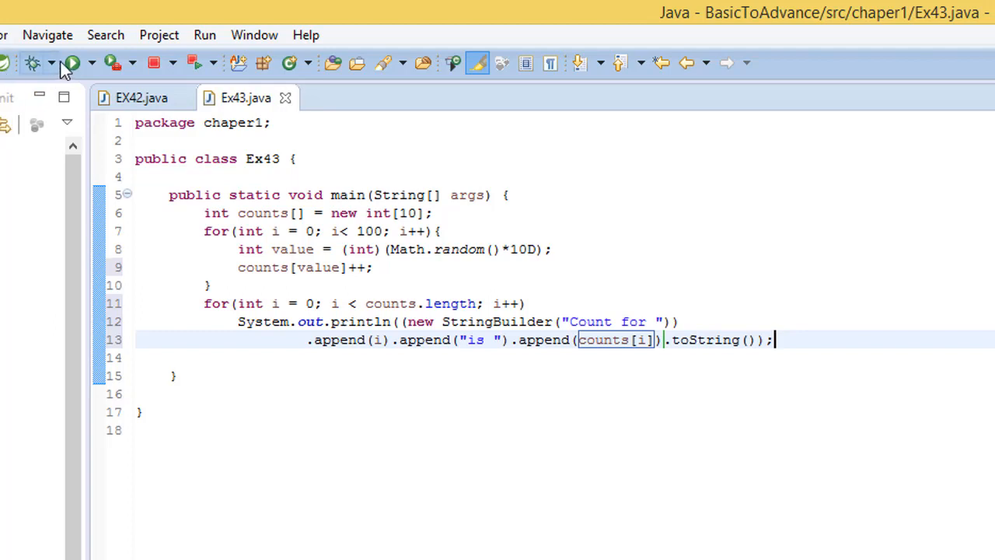
# Run Ex43 with the corrected " is " spacing and review the ten 'Count for N is X' lines
pyautogui.click(72, 62)
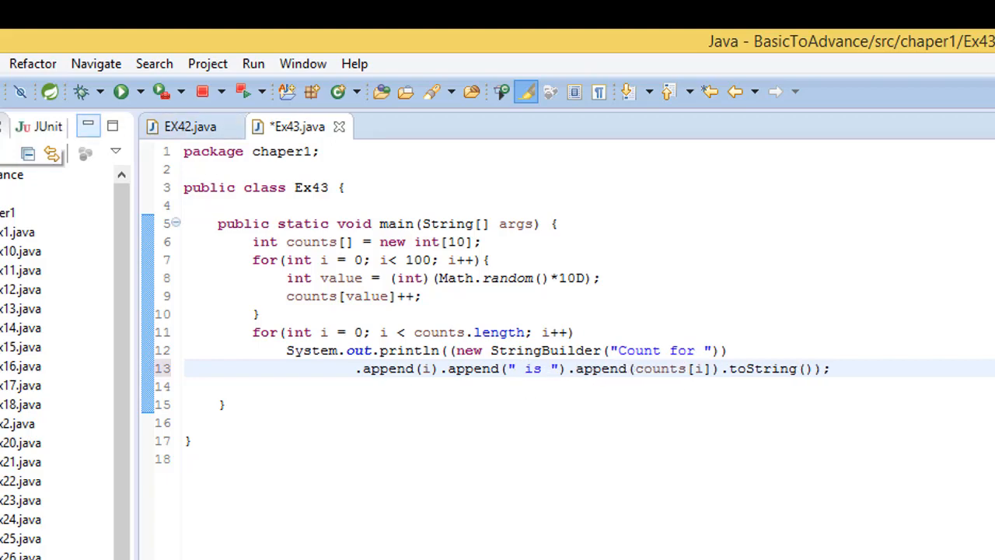
pyautogui.click(120, 92)
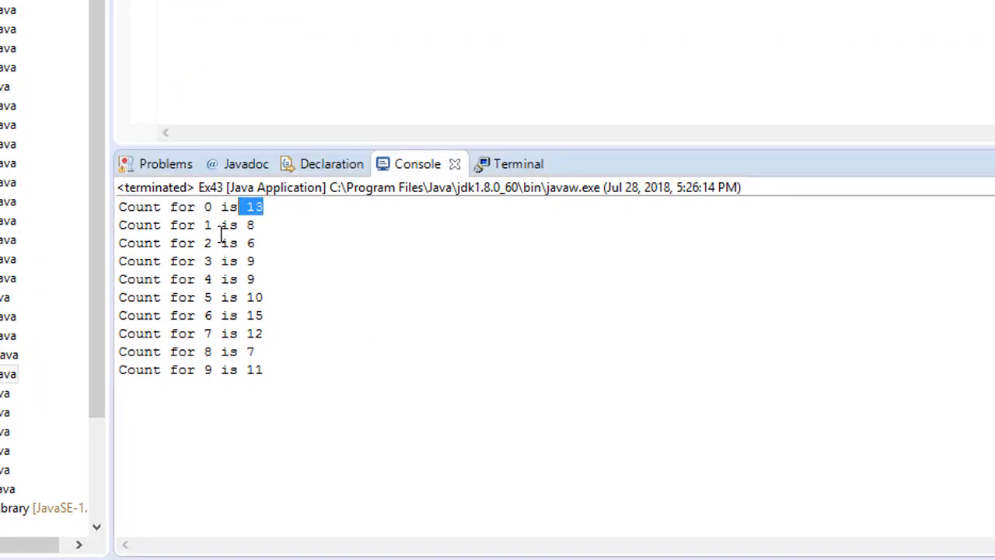
pyautogui.click(255, 224)
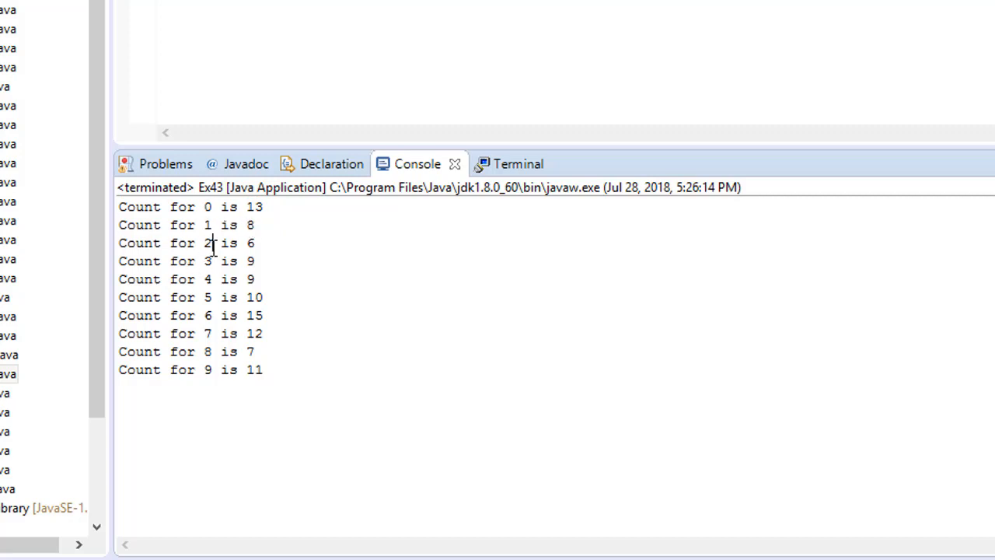
pyautogui.doubleClick(207, 243)
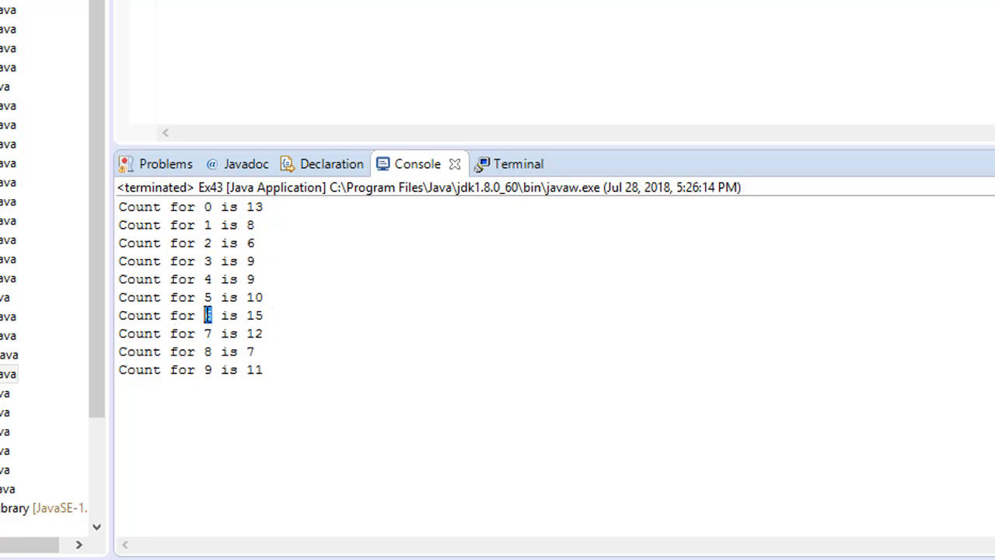
pyautogui.doubleClick(255, 314)
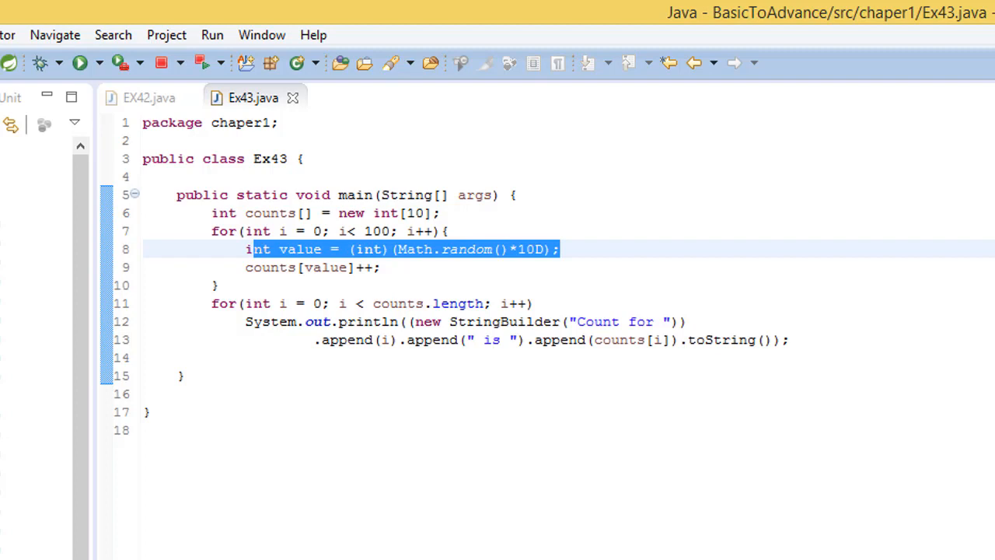
pyautogui.click(81, 63)
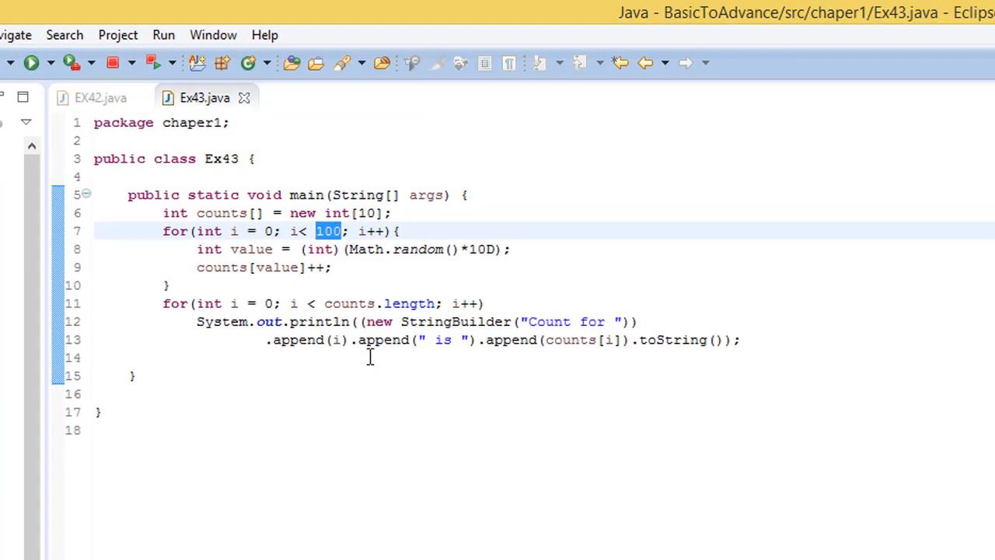
pyautogui.moveTo(370, 356)
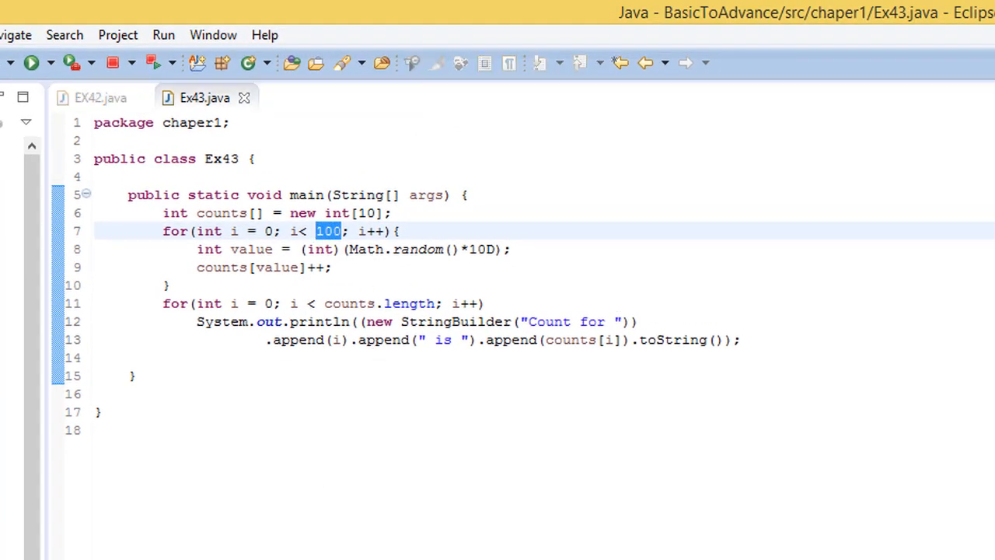